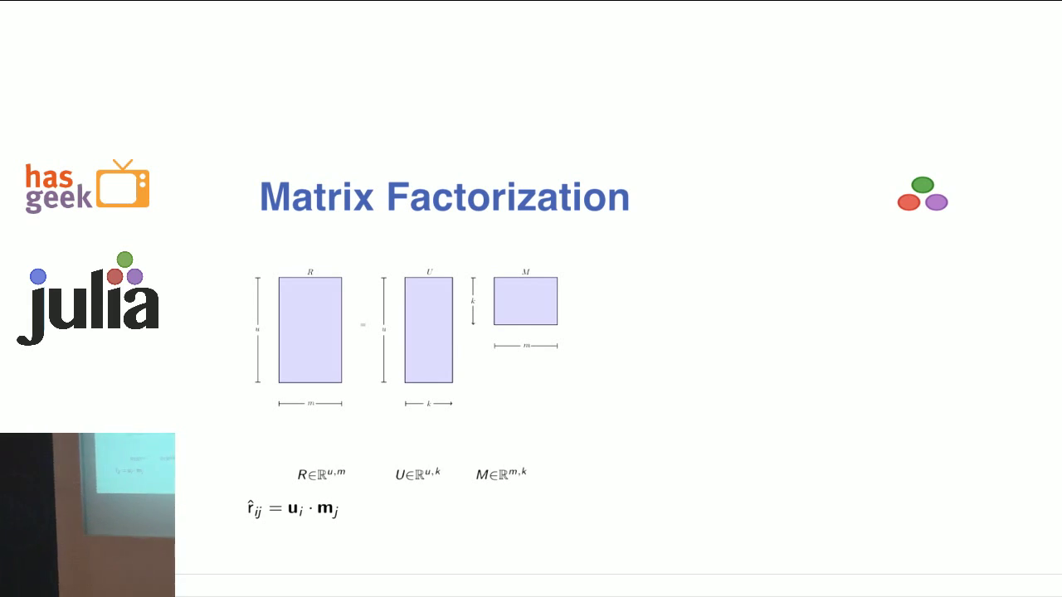
- Advance from the matrix factorization slide to the OLS to ALS slide
{"action": "key", "text": "Right"}
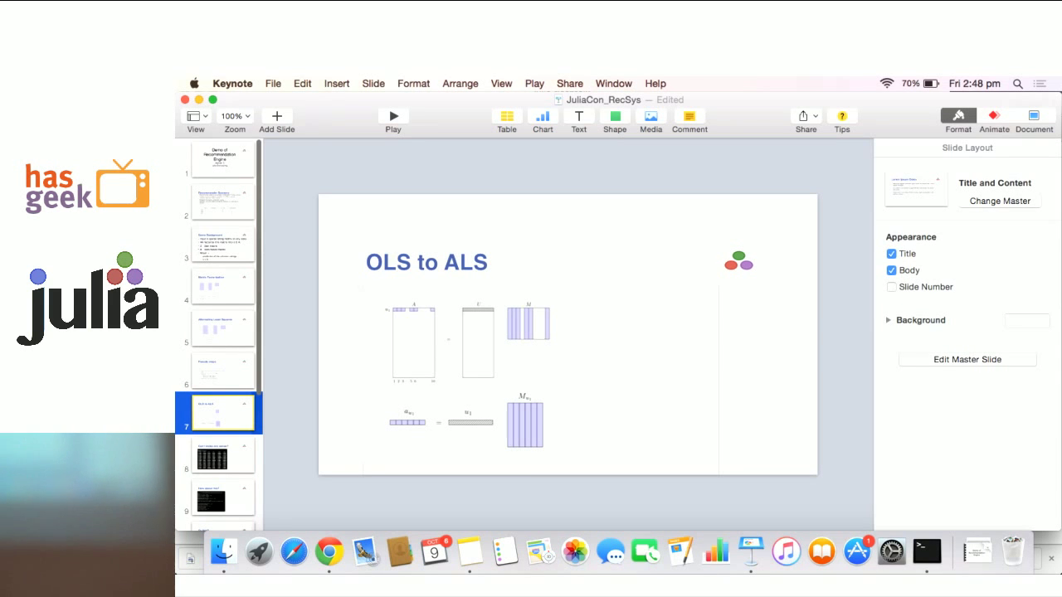
- Bring the Terminal window with the Julia REPL to the front
{"action": "left_click", "coordinate": [926, 551]}
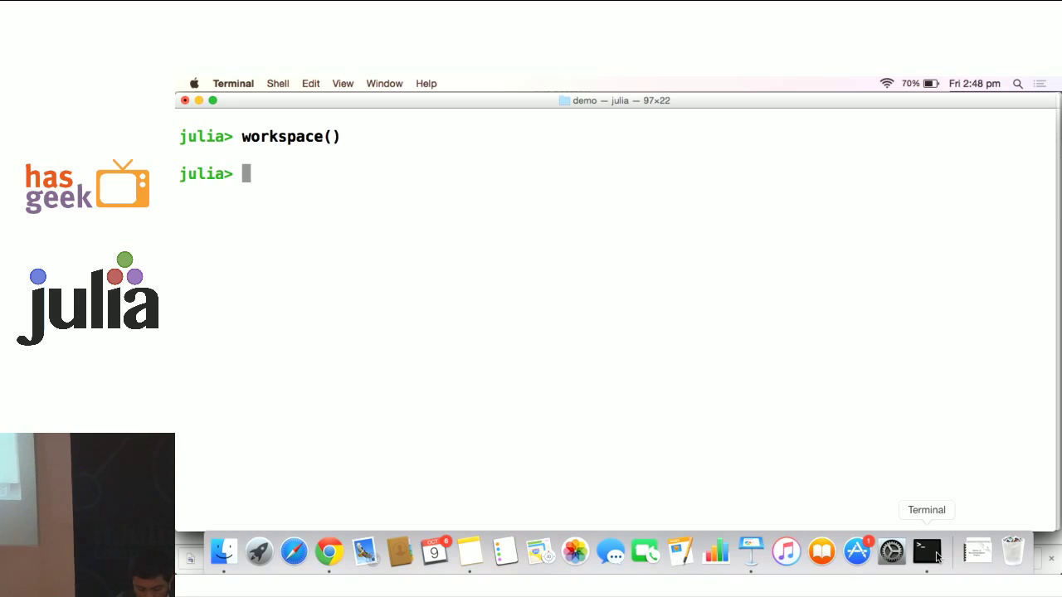
- Load ALSDemo.jl into the Julia session with include
{"action": "type", "text": "include()"}
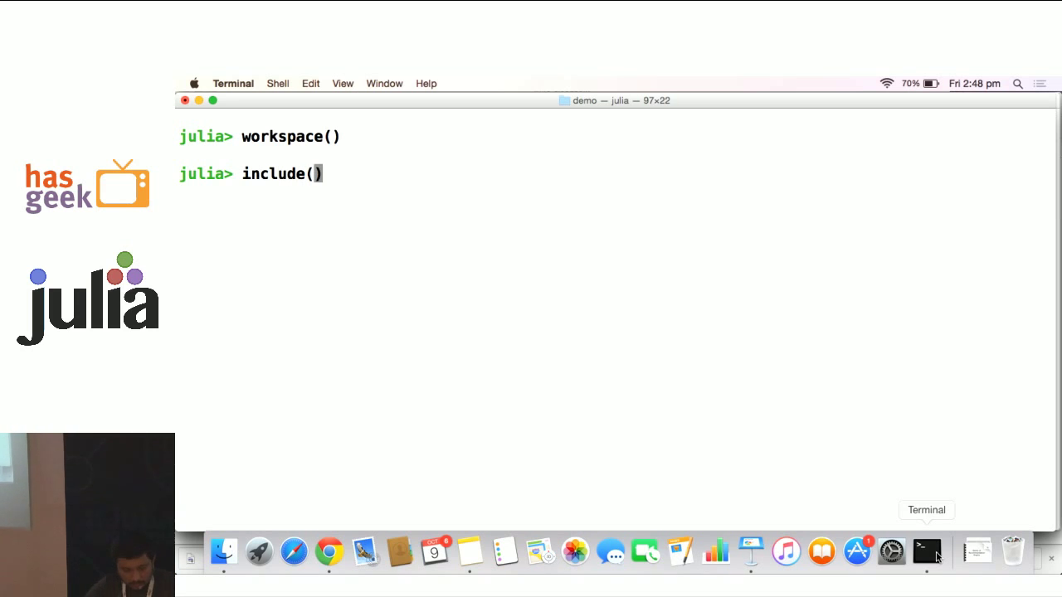
{"action": "type", "text": "\"ALSDemo.jl"}
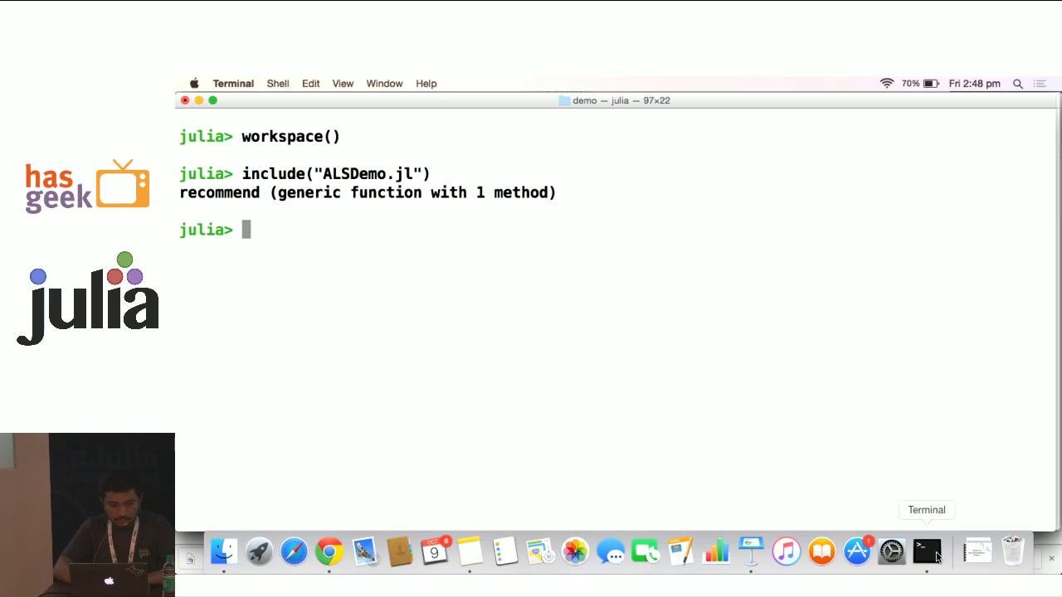
- Read ./data/toy.csv into a sparse rating matrix R with Rating("./data/toy.csv",',',...)
{"action": "type", "text": "R"}
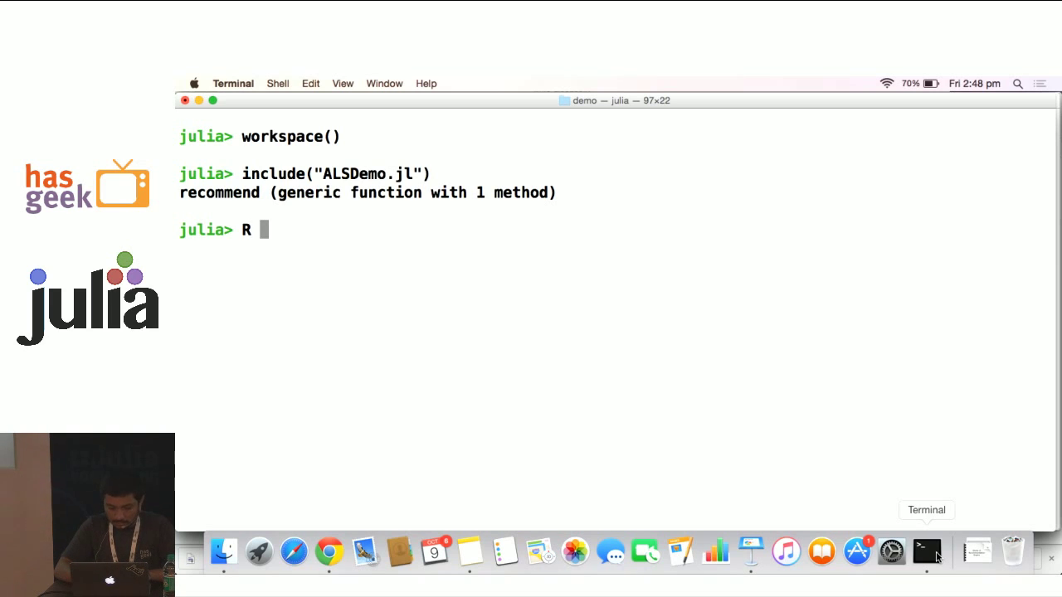
{"action": "type", "text": "="}
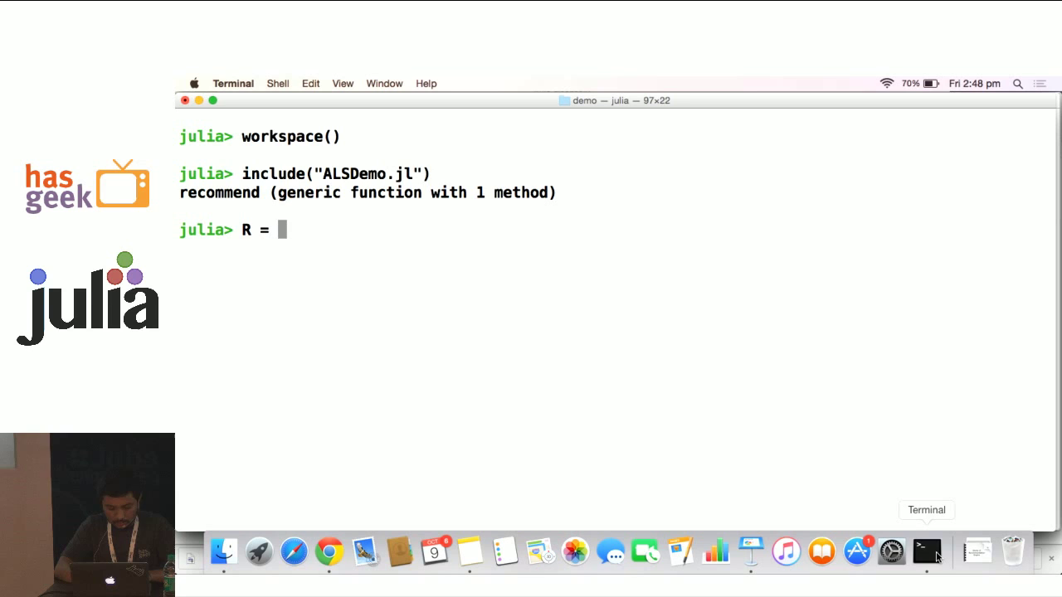
{"action": "type", "text": "Rat"}
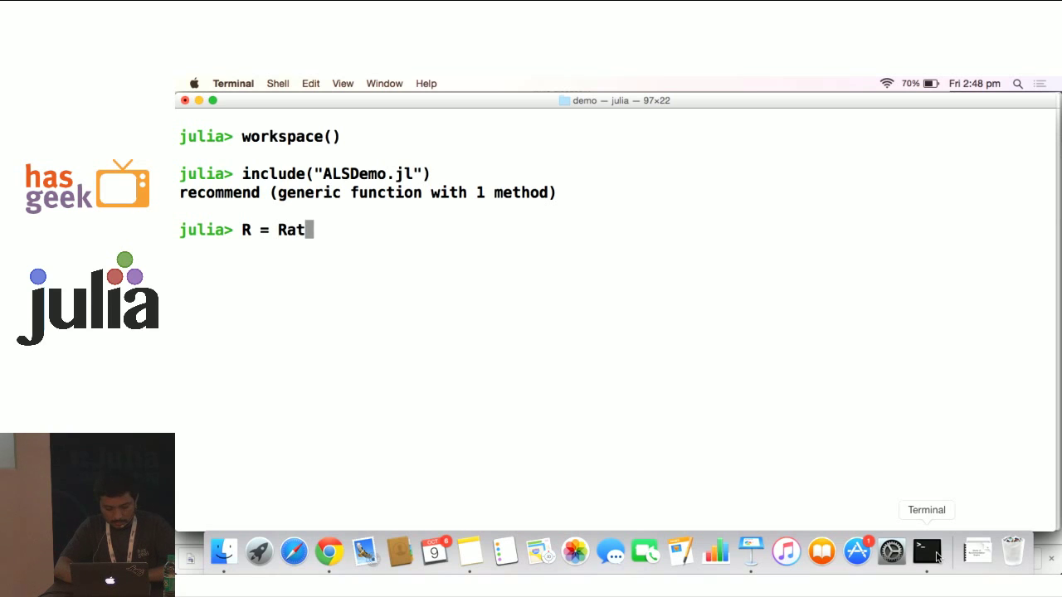
{"action": "type", "text": "ing()"}
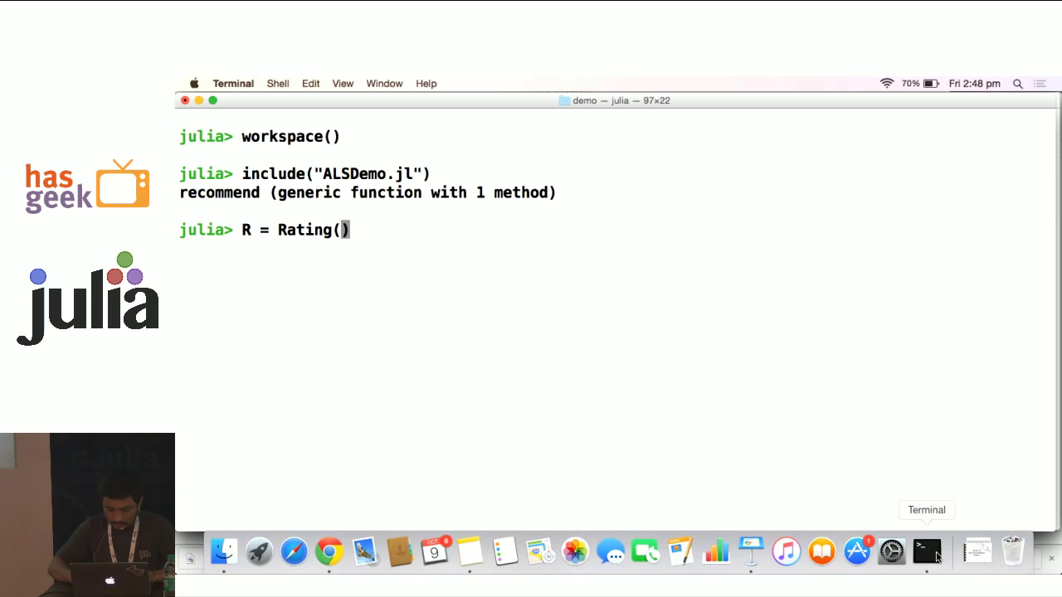
{"action": "type", "text": "\"\""}
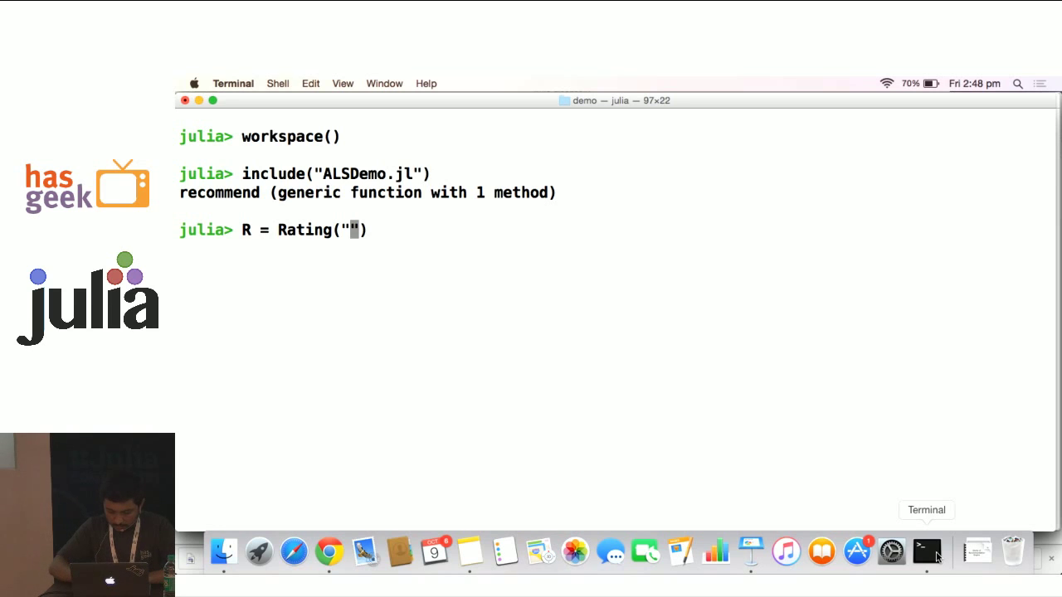
{"action": "type", "text": "./data/"}
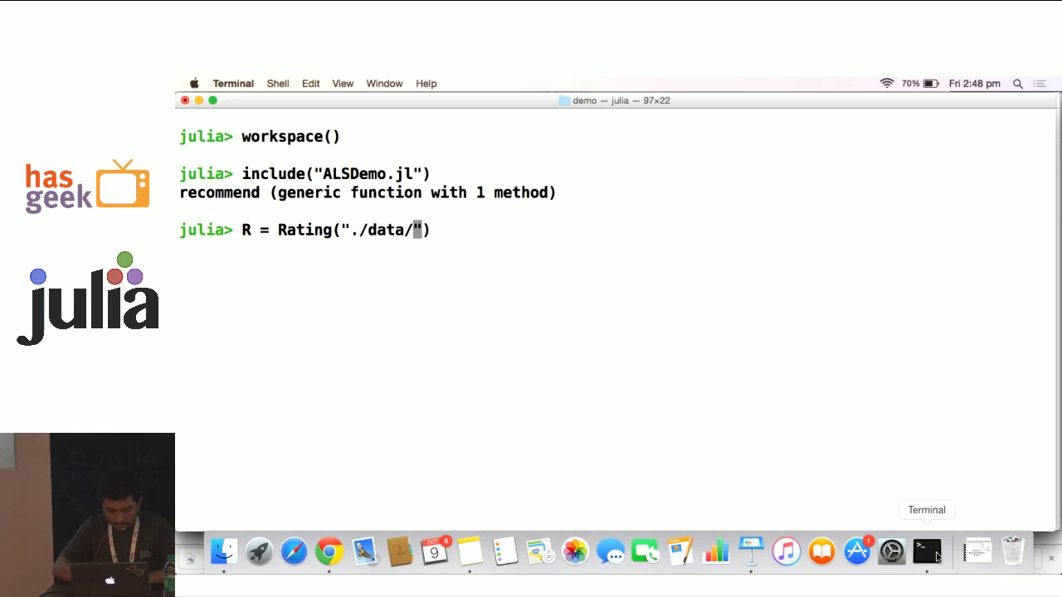
{"action": "type", "text": "toy.csv\","}
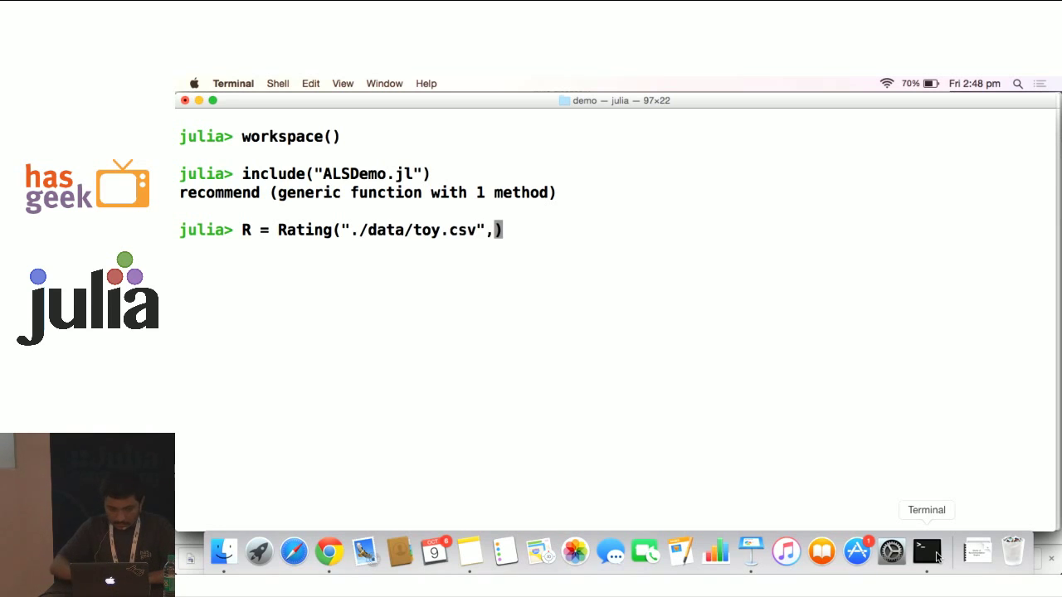
{"action": "type", "text": "','"}
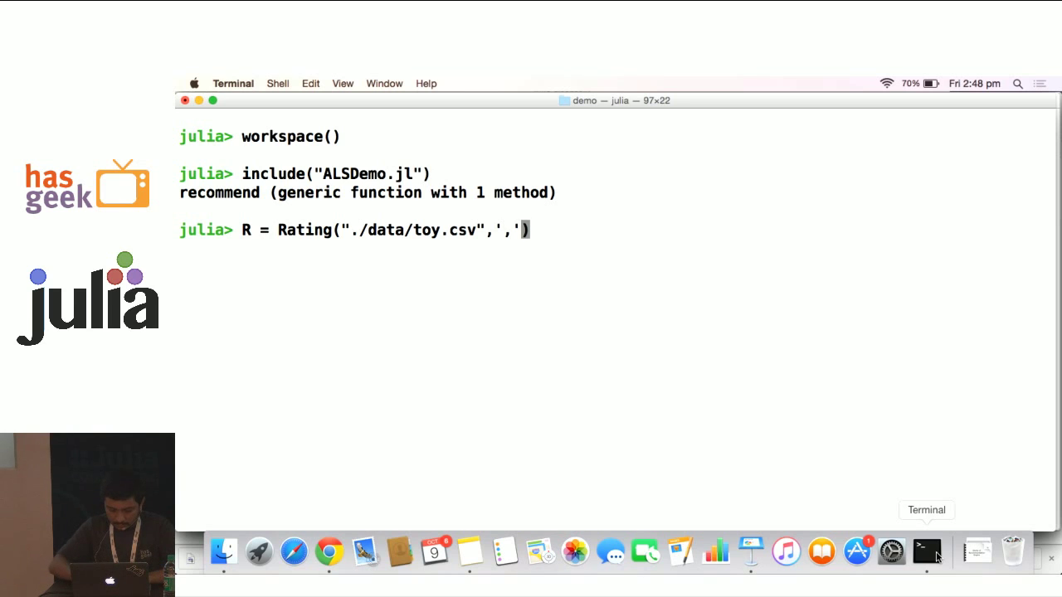
{"action": "type", "text": ",true"}
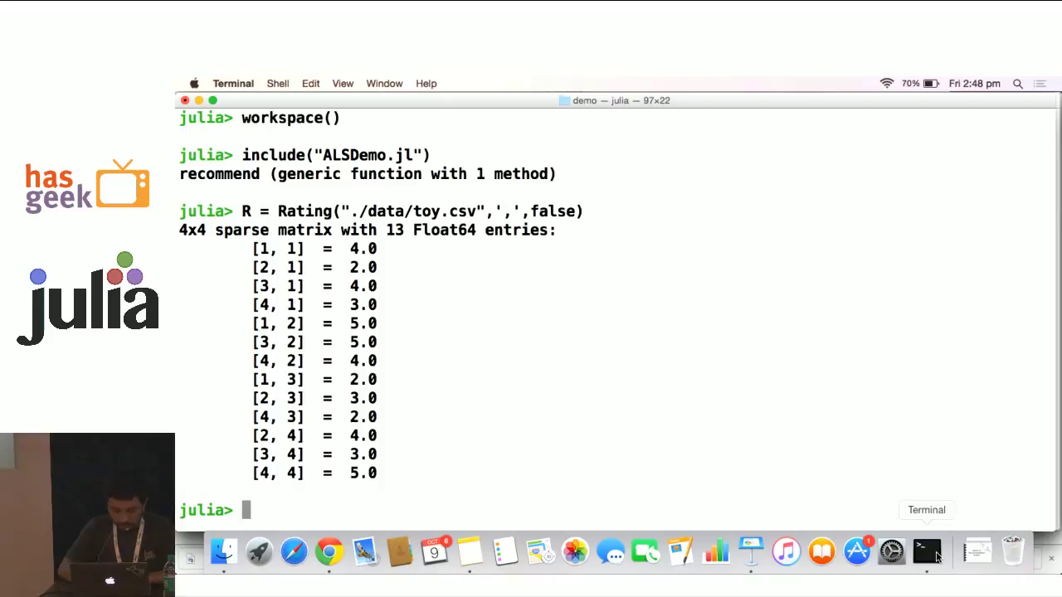
- Display R as a dense 4x4 integer matrix with int(full(R))
{"action": "type", "text": "int()"}
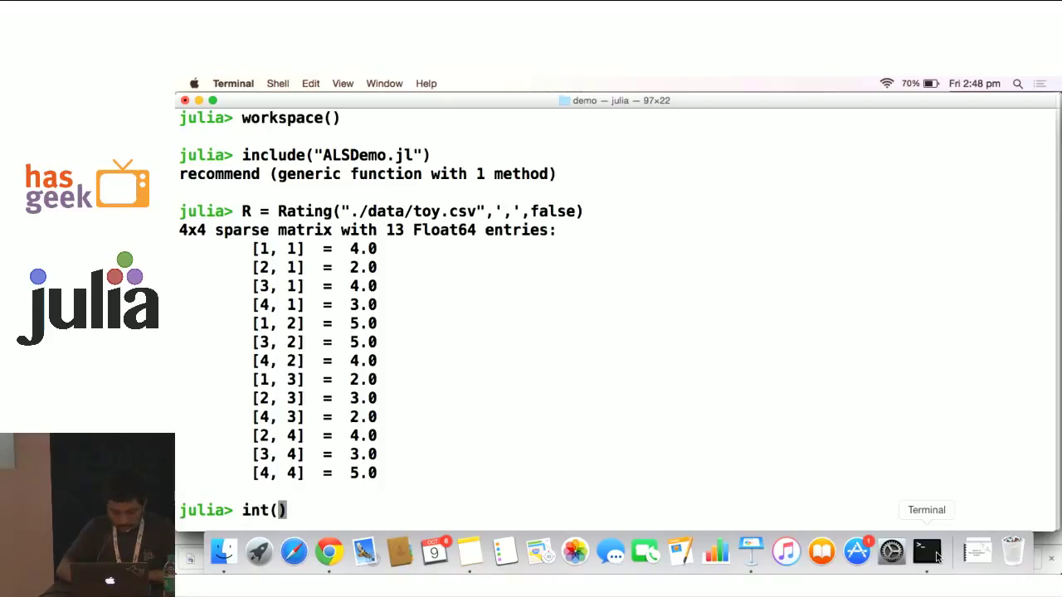
{"action": "type", "text": "full()"}
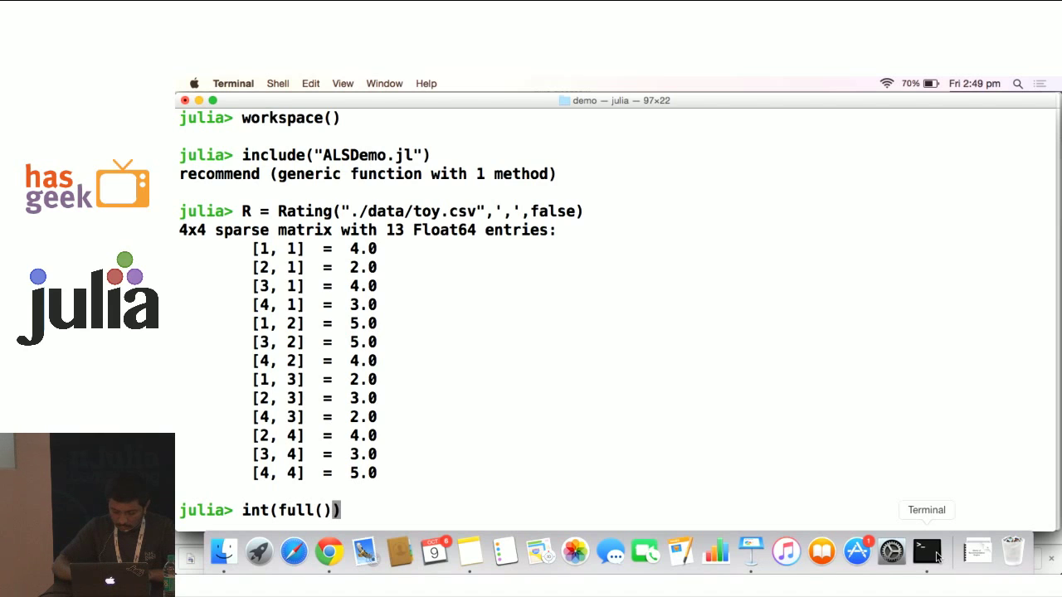
{"action": "type", "text": "R"}
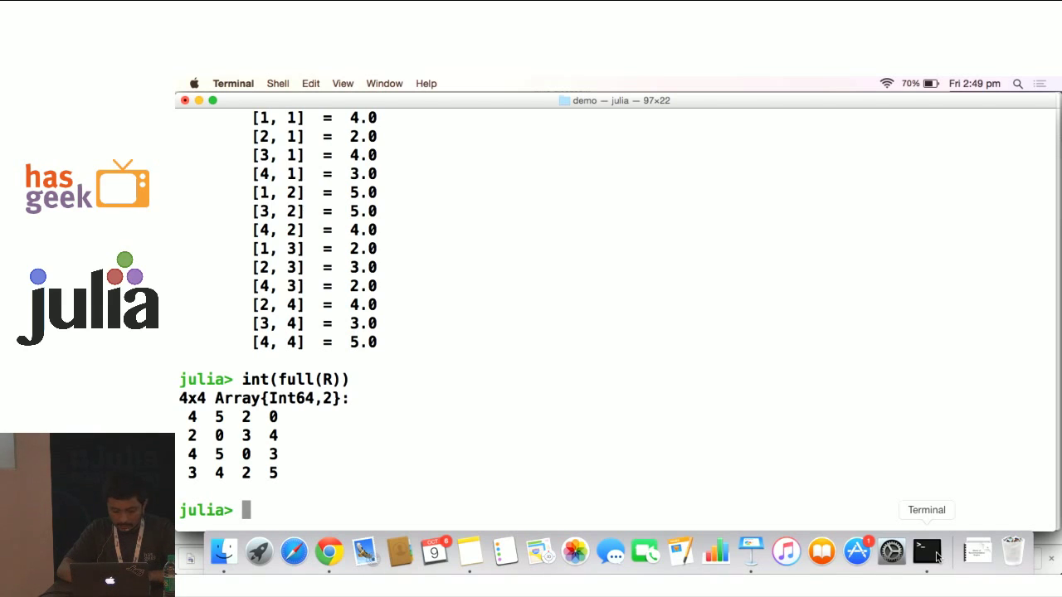
- Compute factor matrices with U,M = factorize(R,30,4)
{"action": "type", "text": "U,M"}
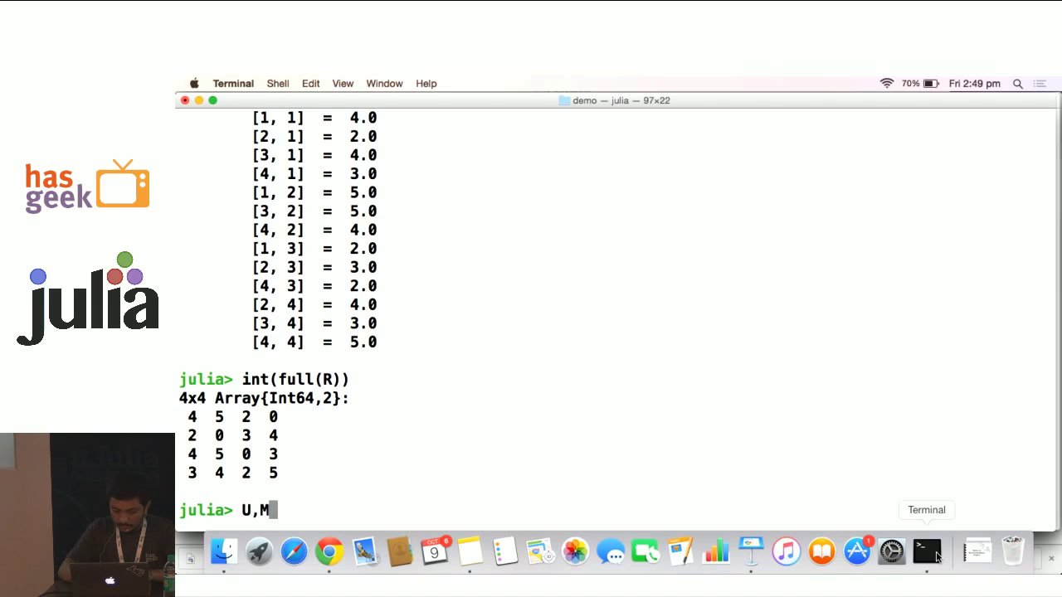
{"action": "type", "text": "=fac"}
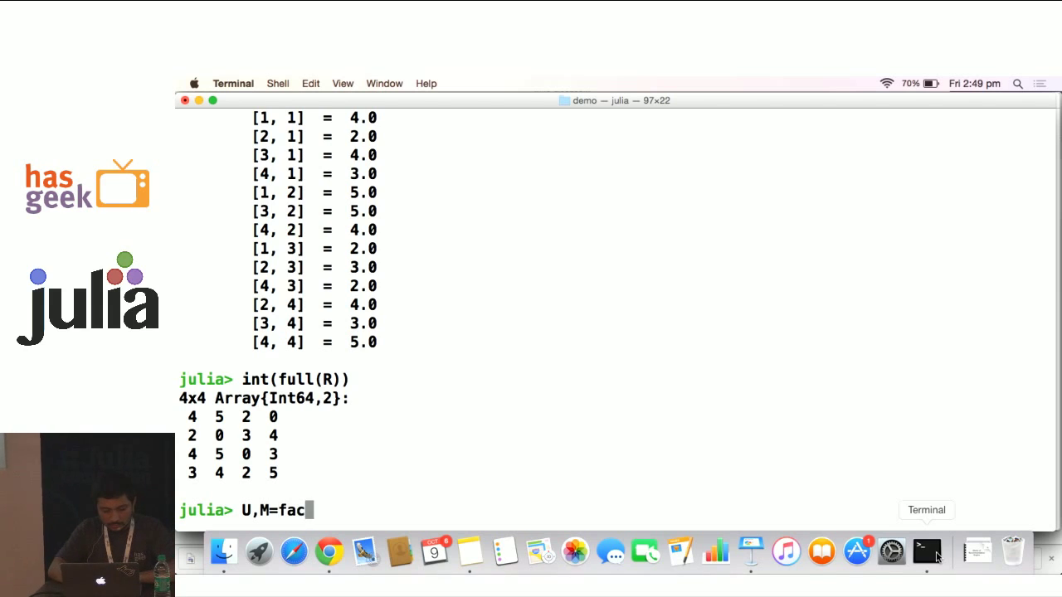
{"action": "type", "text": "torize"}
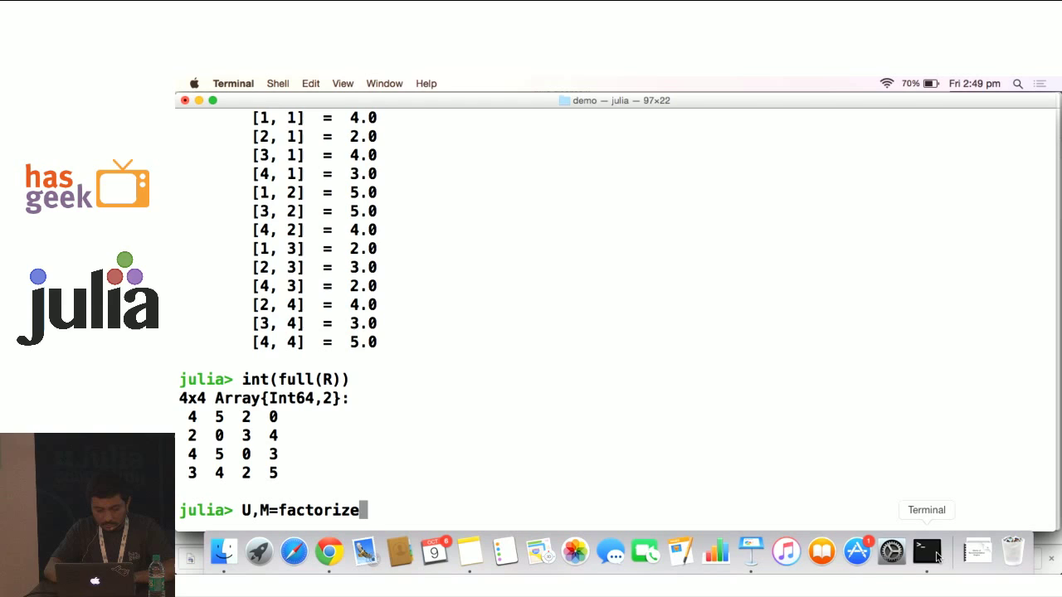
{"action": "type", "text": "(R)"}
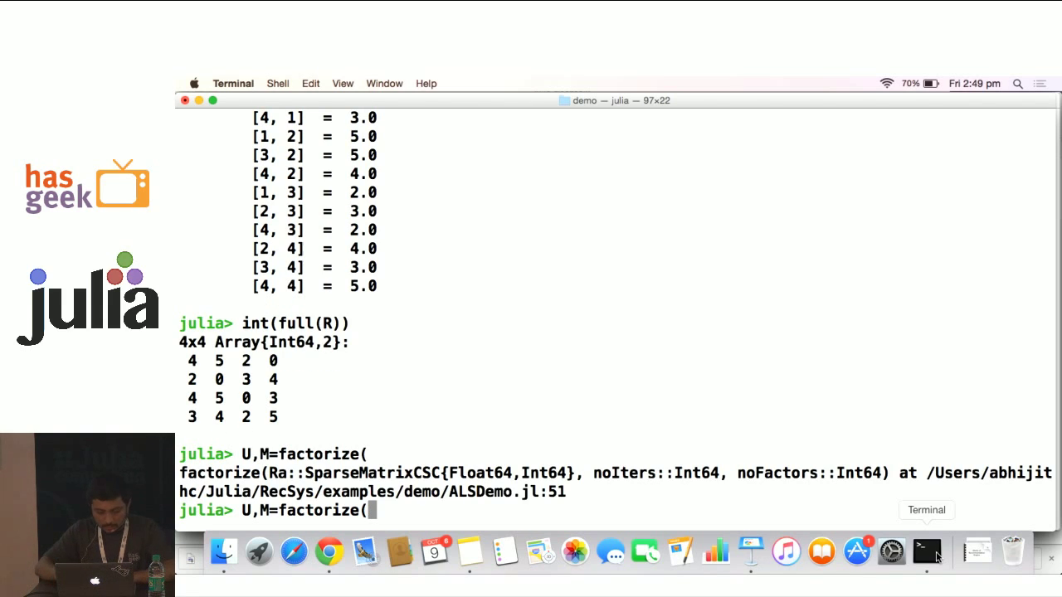
{"action": "type", "text": "R,"}
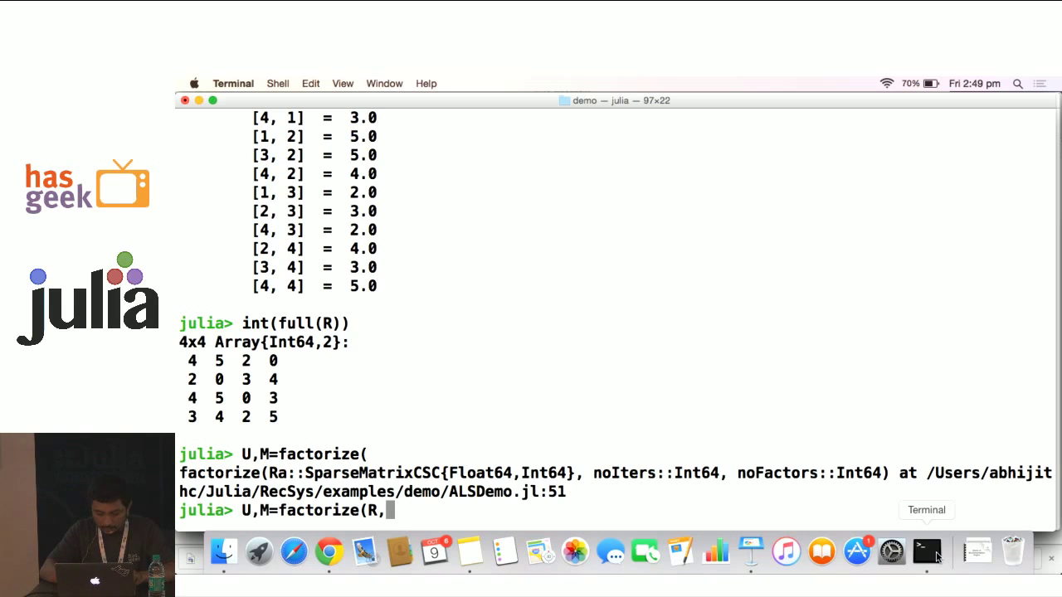
{"action": "type", "text": "3"}
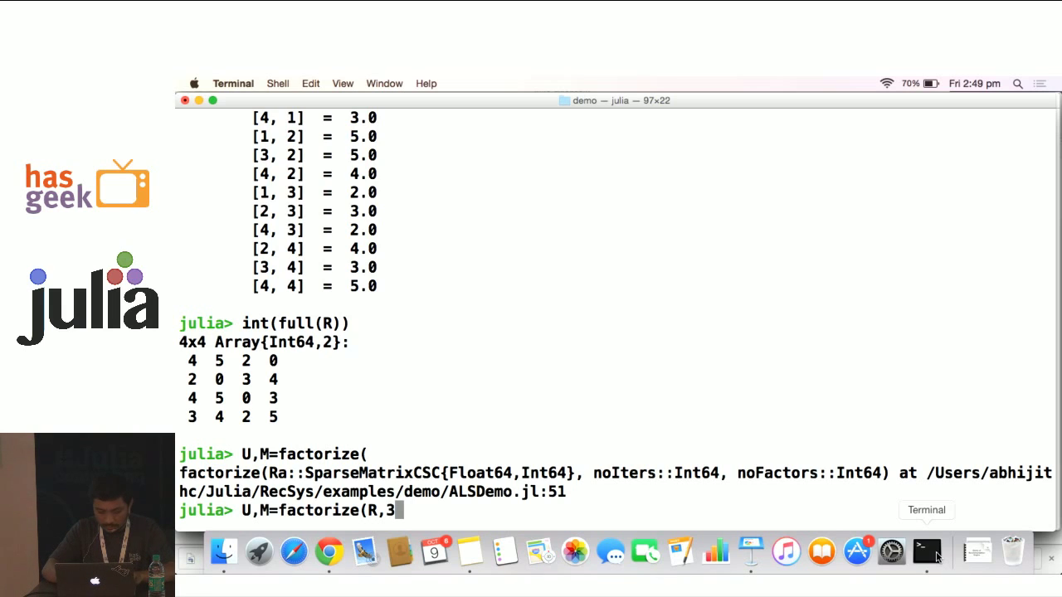
{"action": "type", "text": "0,"}
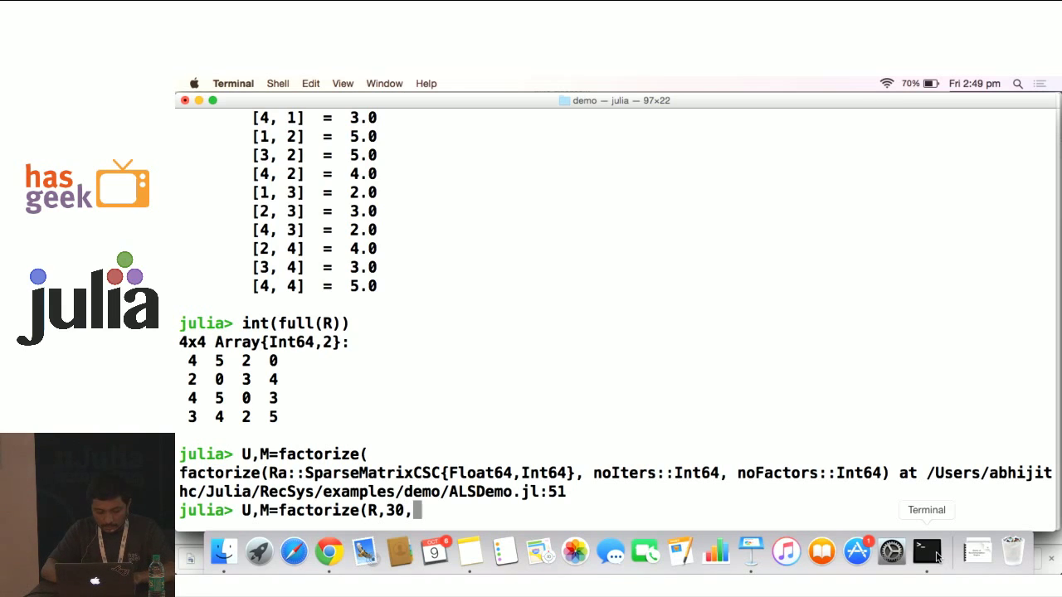
{"action": "type", "text": "4)"}
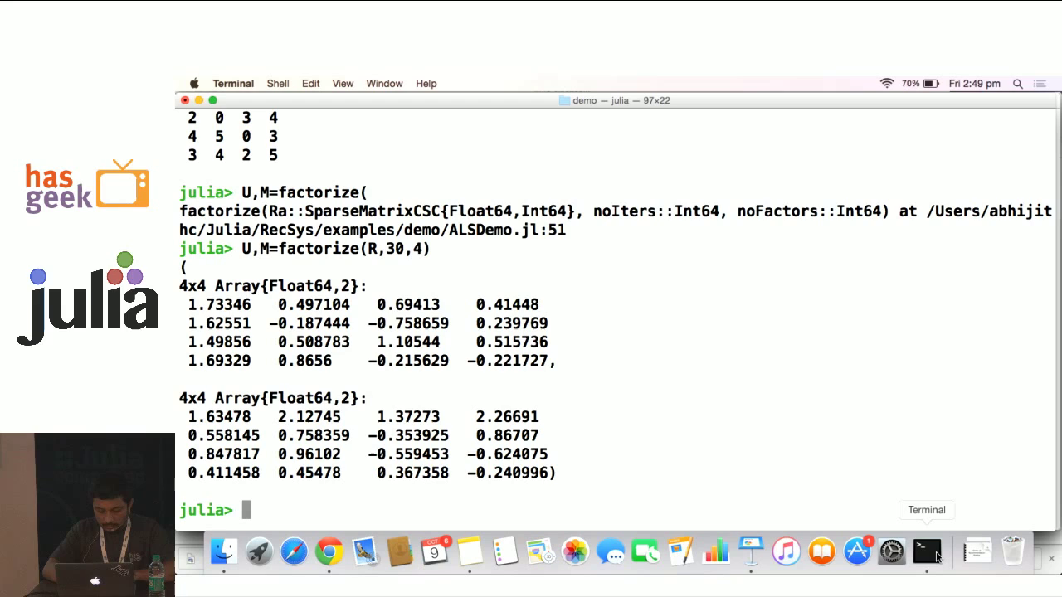
- Show the rounded predicted ratings with full(int(U*M))
{"action": "type", "text": "U"}
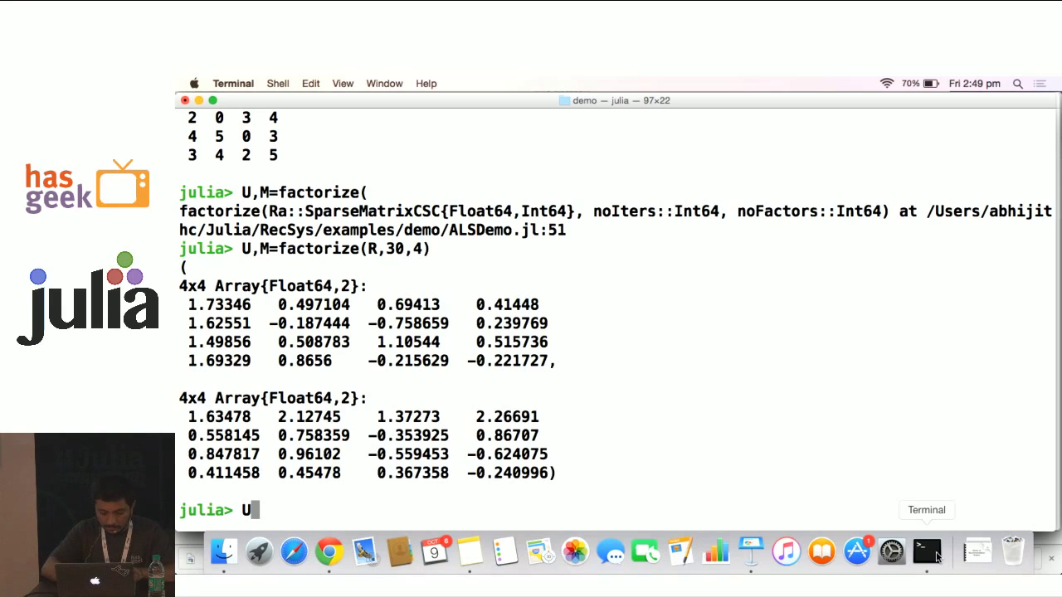
{"action": "type", "text": "*M)"}
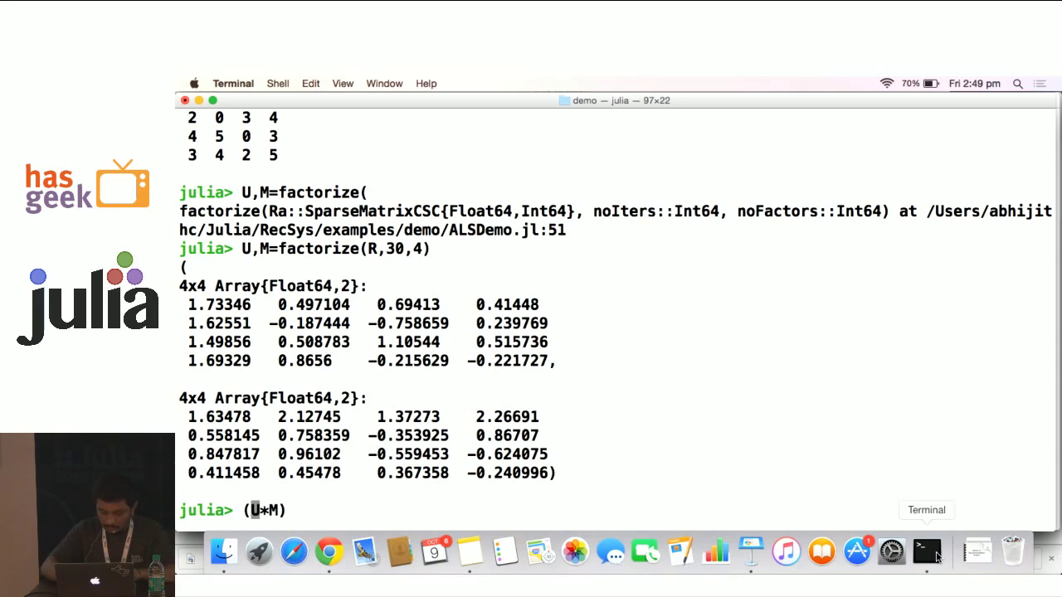
{"action": "type", "text": "int"}
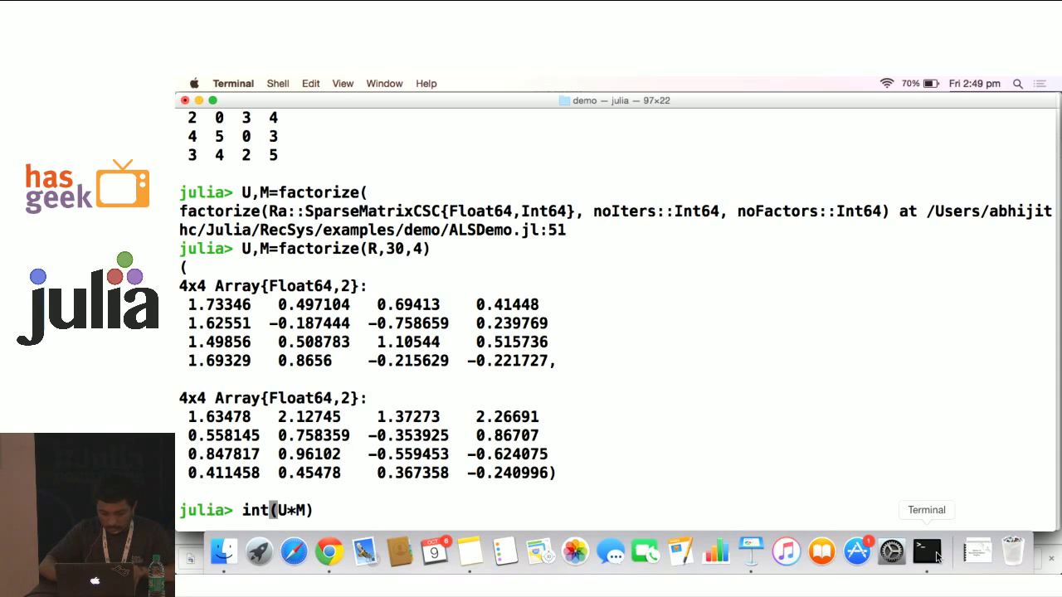
{"action": "type", "text": "("}
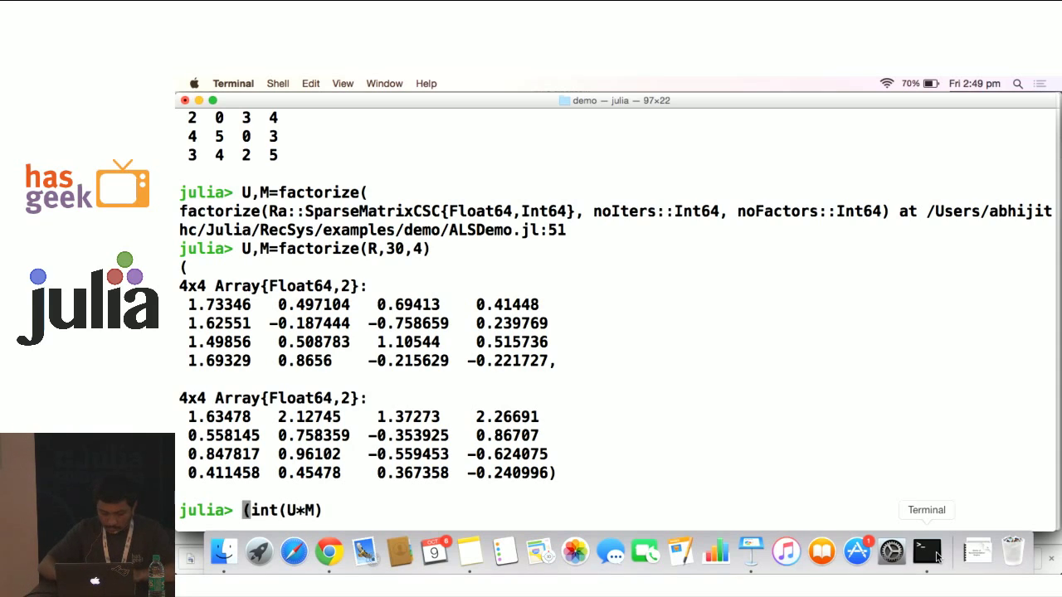
{"action": "type", "text": "full("}
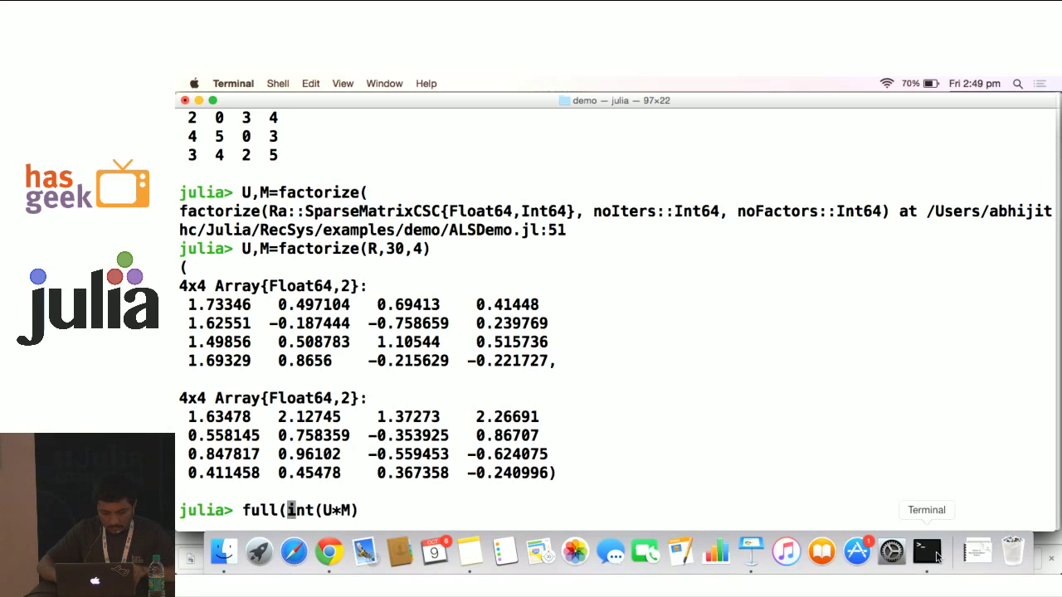
{"action": "type", "text": ")"}
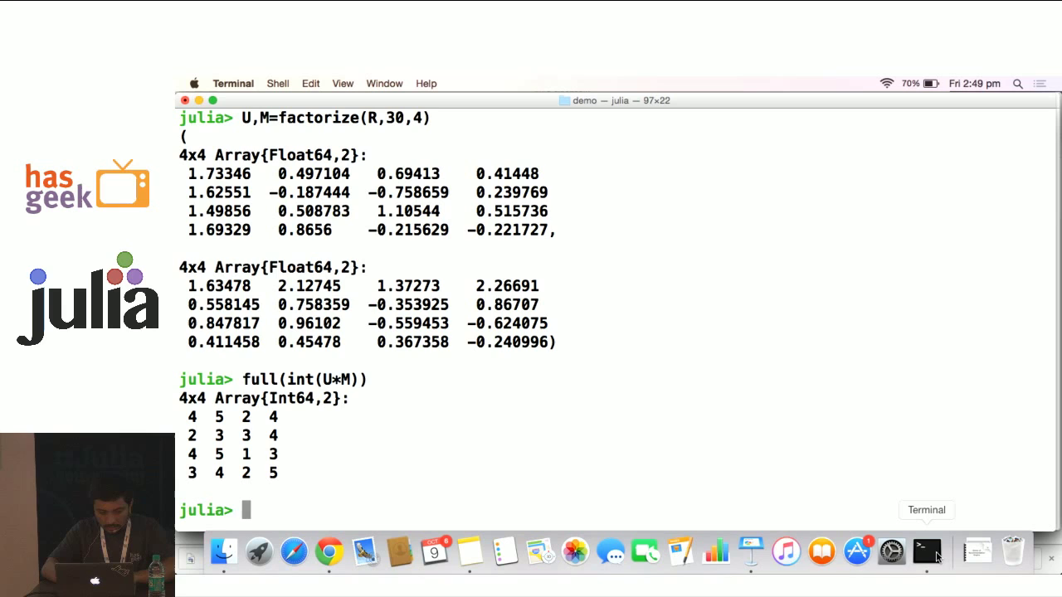
- Redisplay the original ratings with int(full(R)) beneath the predictions, erasing a stray character
{"action": "type", "text": "int(full(R))"}
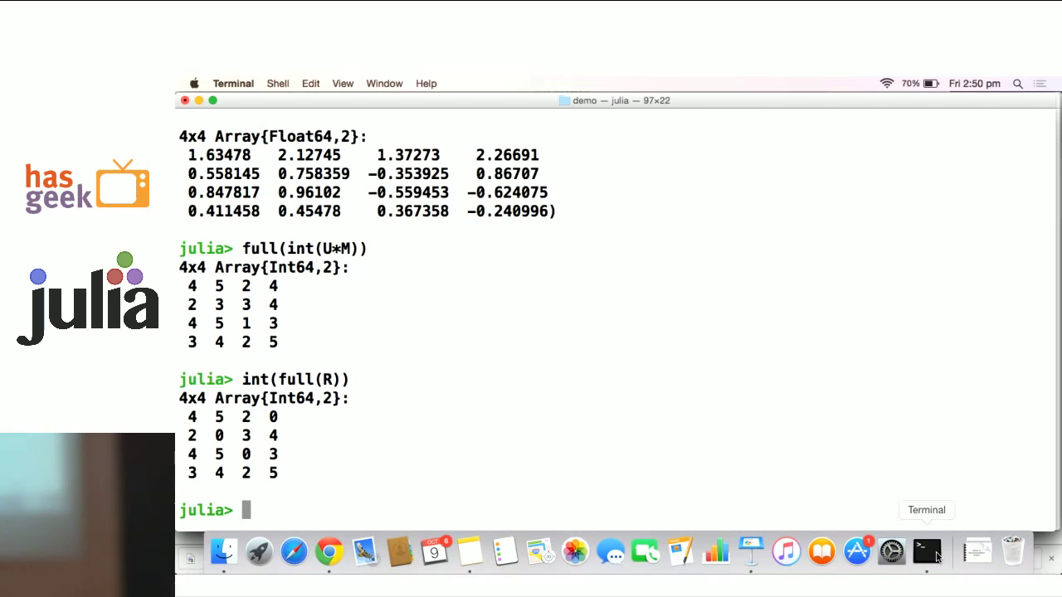
{"action": "type", "text": "s"}
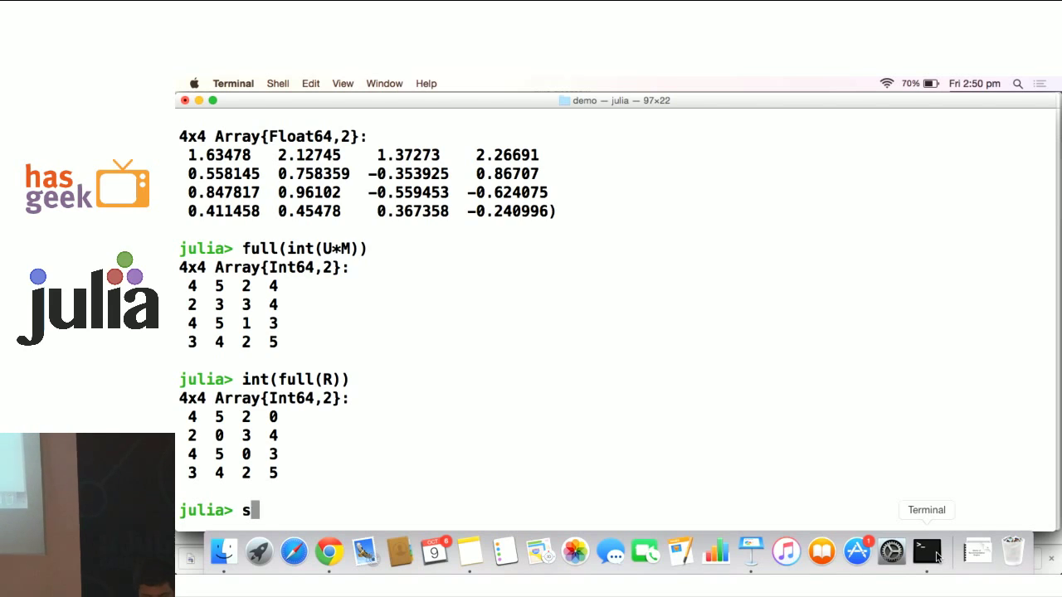
{"action": "key", "text": "Backspace"}
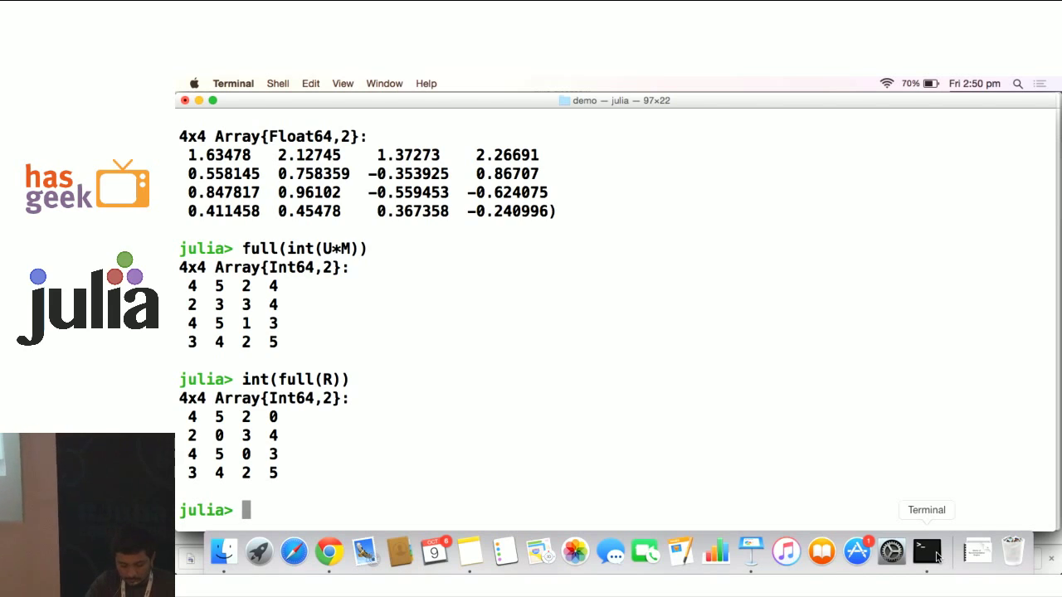
- Attempt Us,S,Vs=svd(R) on the sparse matrix, which raises a MethodError
{"action": "type", "text": "Us,"}
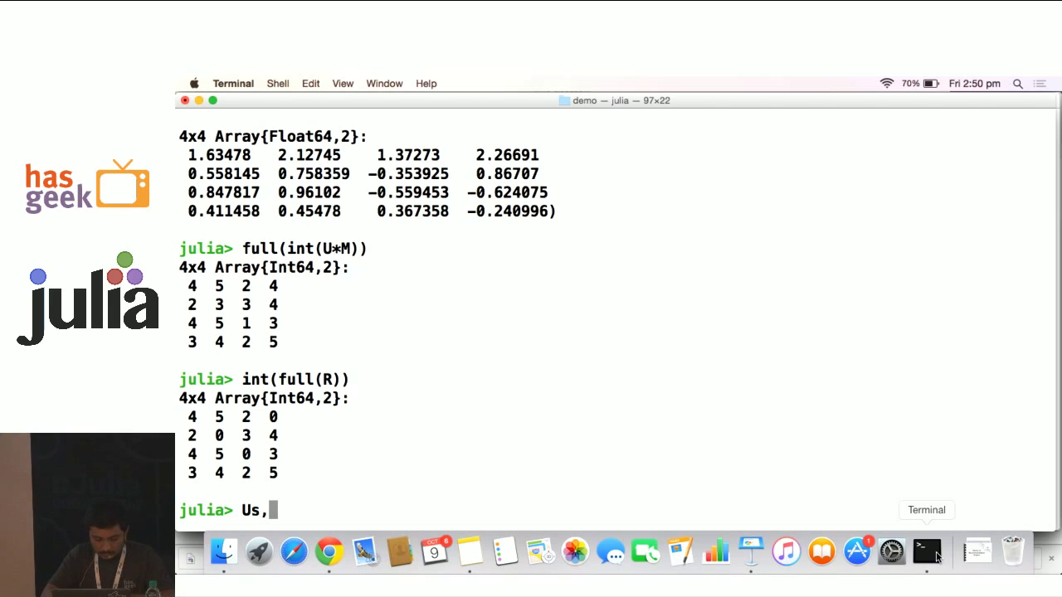
{"action": "type", "text": "S,,"}
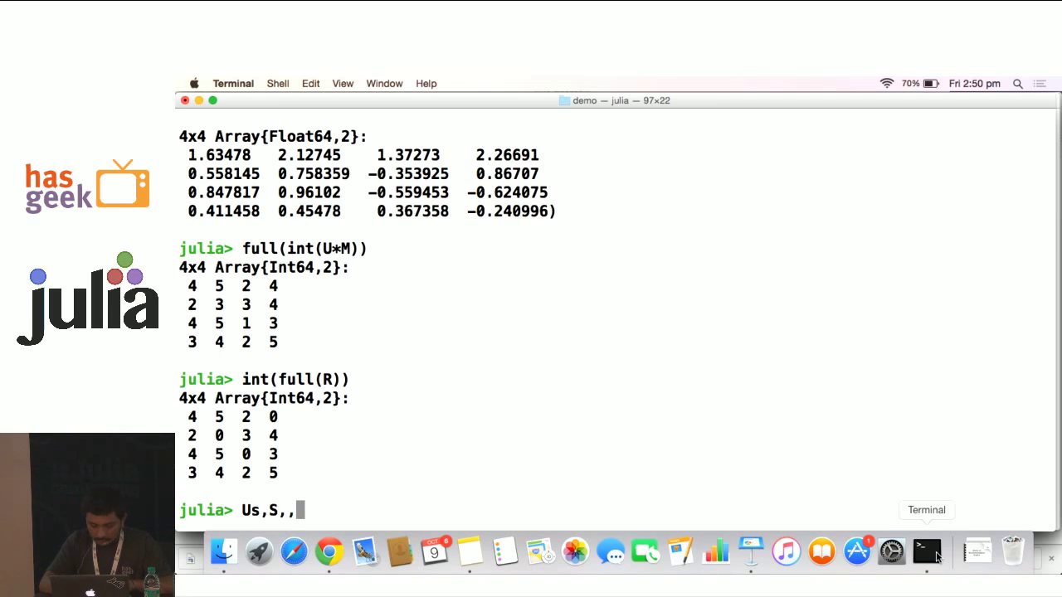
{"action": "type", "text": "Vs"}
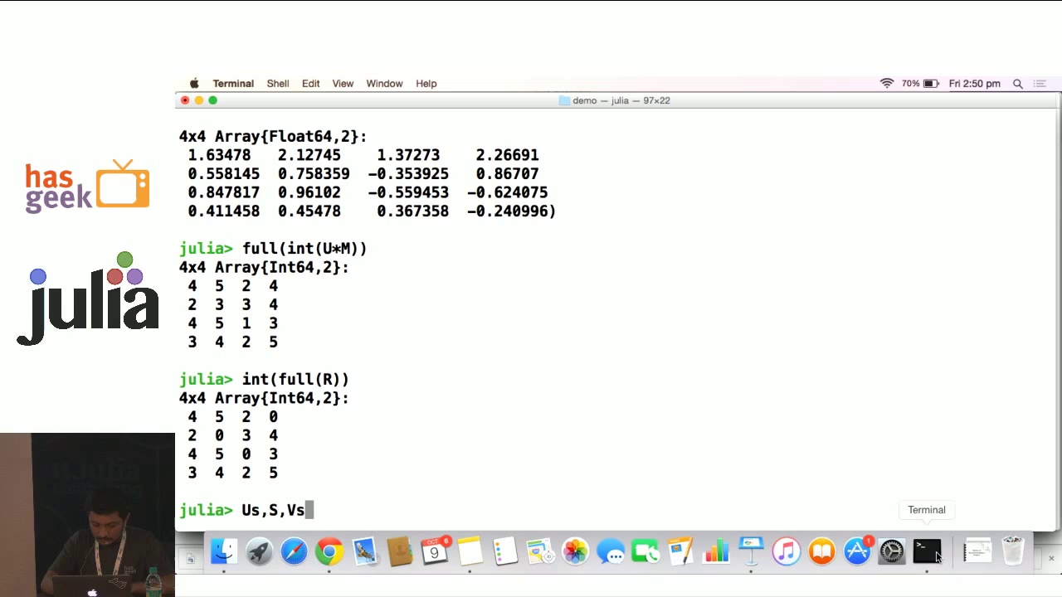
{"action": "type", "text": "svde"}
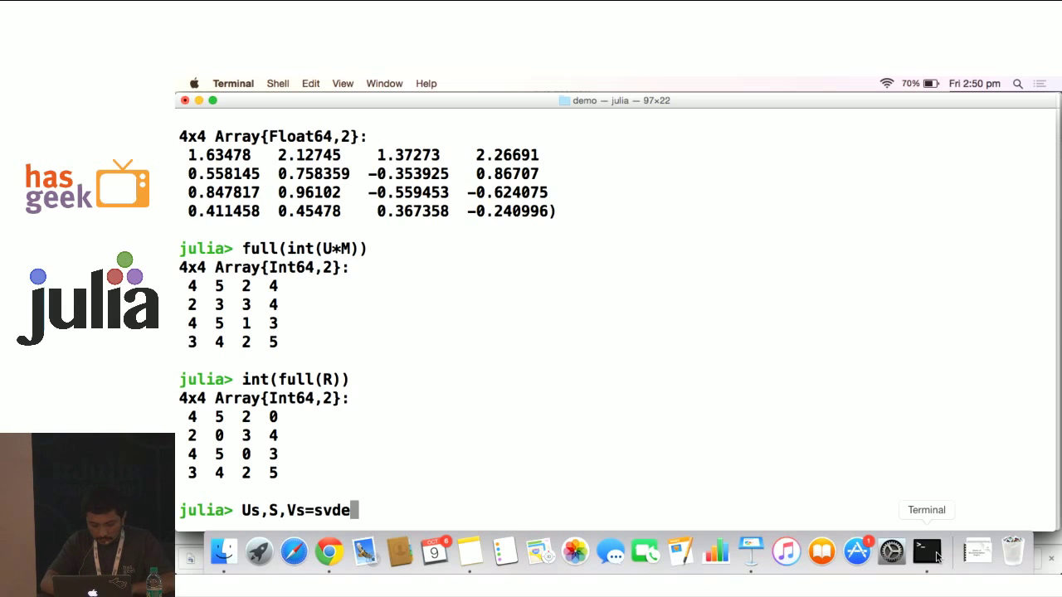
{"action": "key", "text": "Backspace"}
{"action": "type", "text": "(R"}
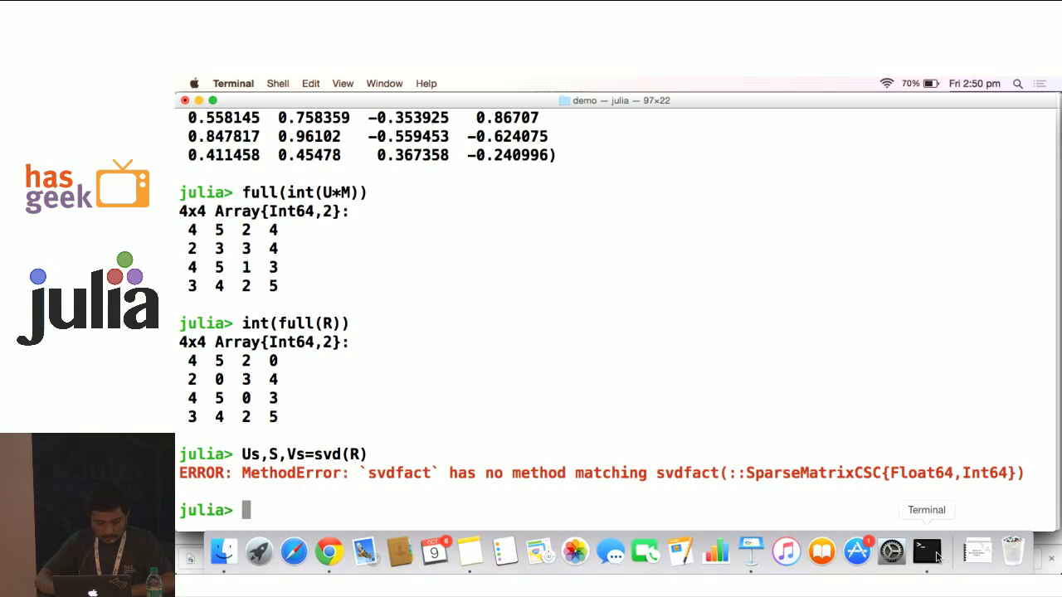
{"action": "type", "text": "Us,S,Vs=svd(R)"}
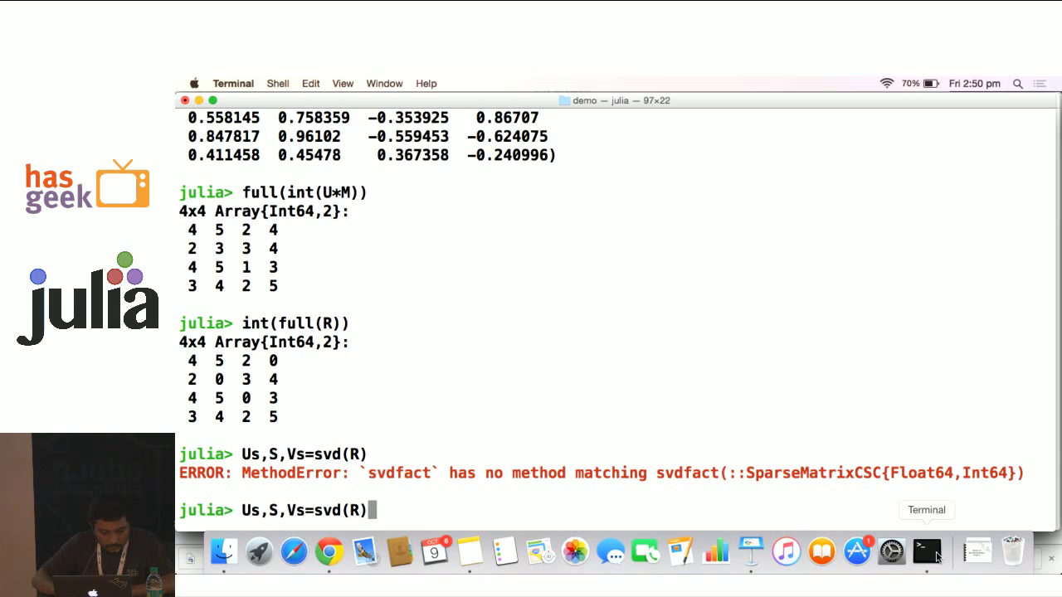
- Rerun the decomposition as Us,S,Vs=svd(full(R)) on the dense matrix
{"action": "type", "text": "full"}
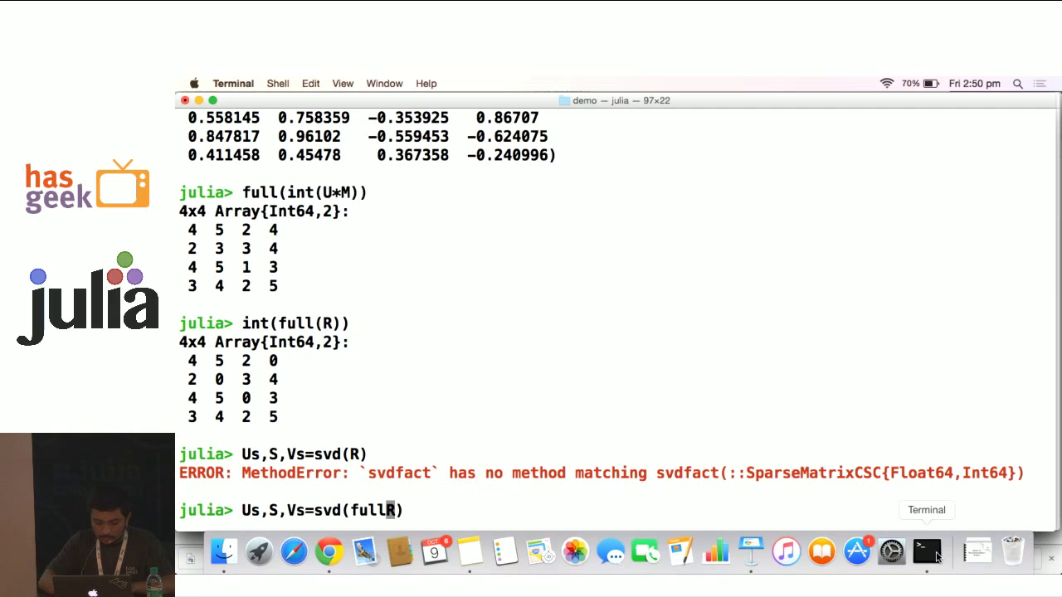
{"action": "type", "text": ")"}
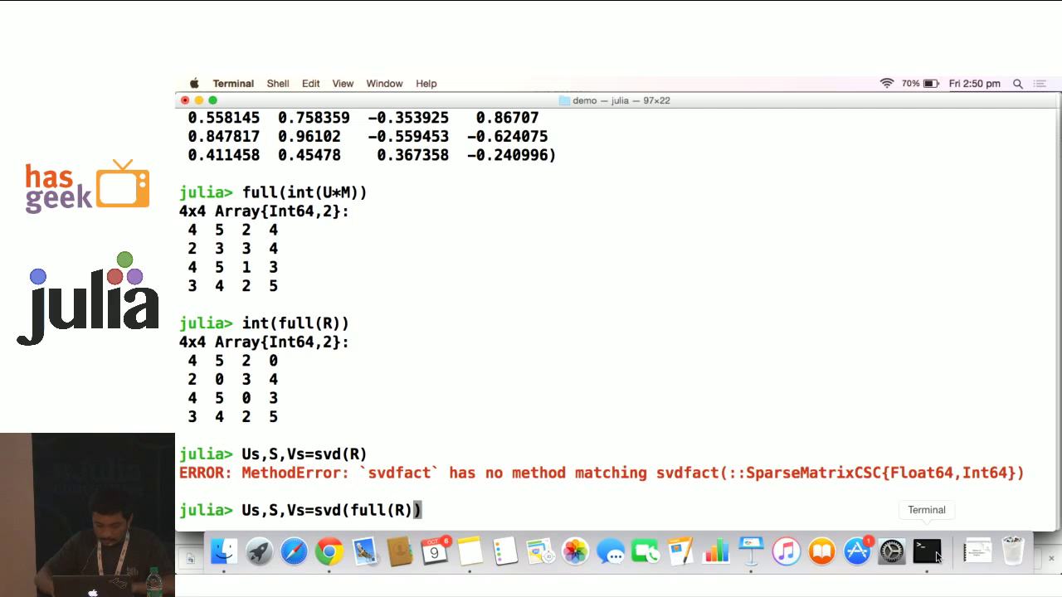
{"action": "key", "text": "Return"}
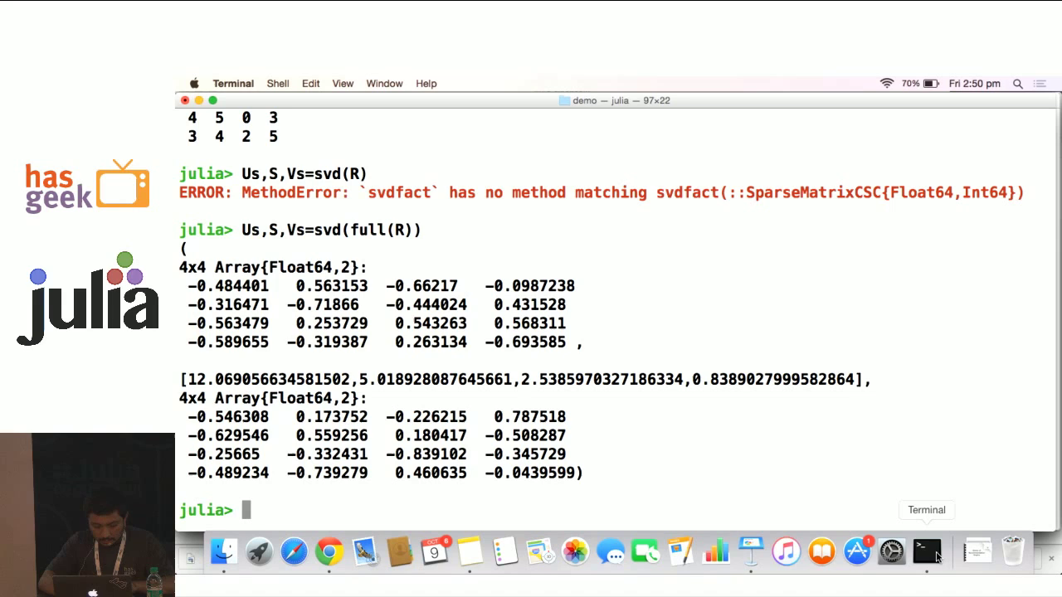
- Form V_t = diagm(S)*Vs' from the SVD factors, fixing the Ss typo
{"action": "type", "text": "V_t+"}
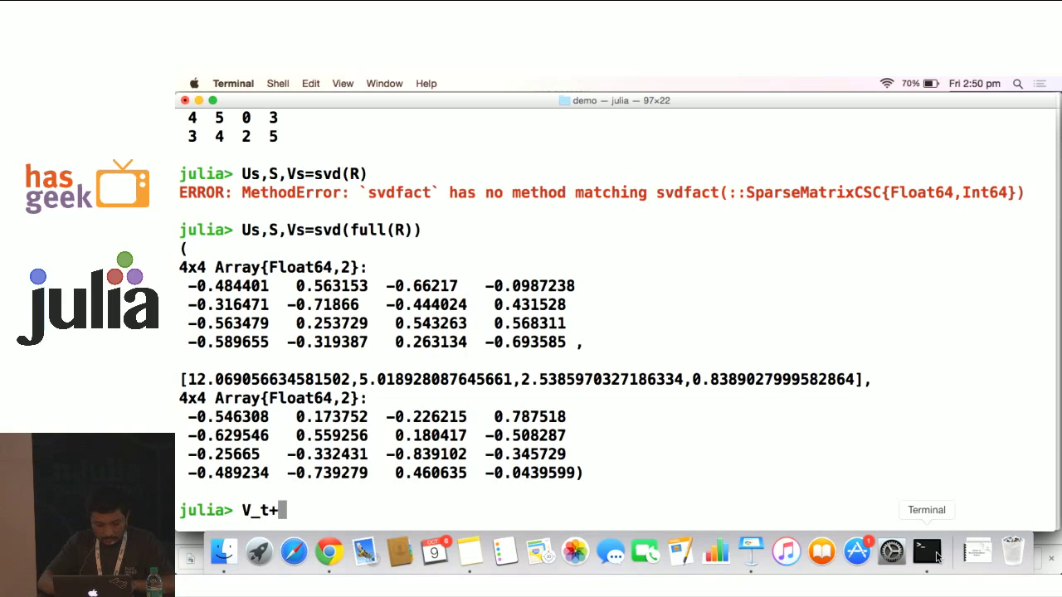
{"action": "type", "text": "=di"}
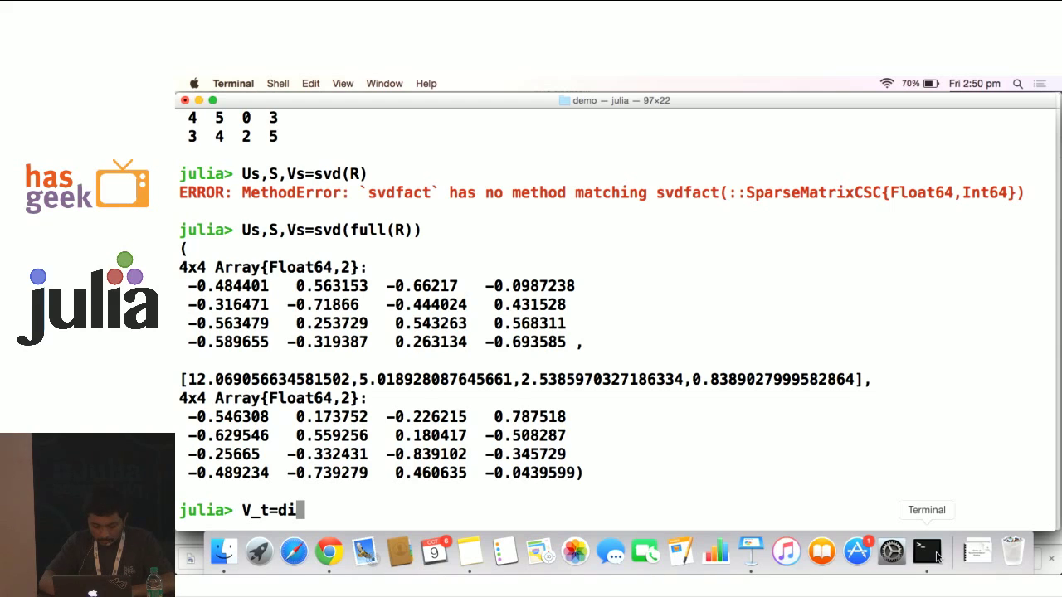
{"action": "type", "text": "gm("}
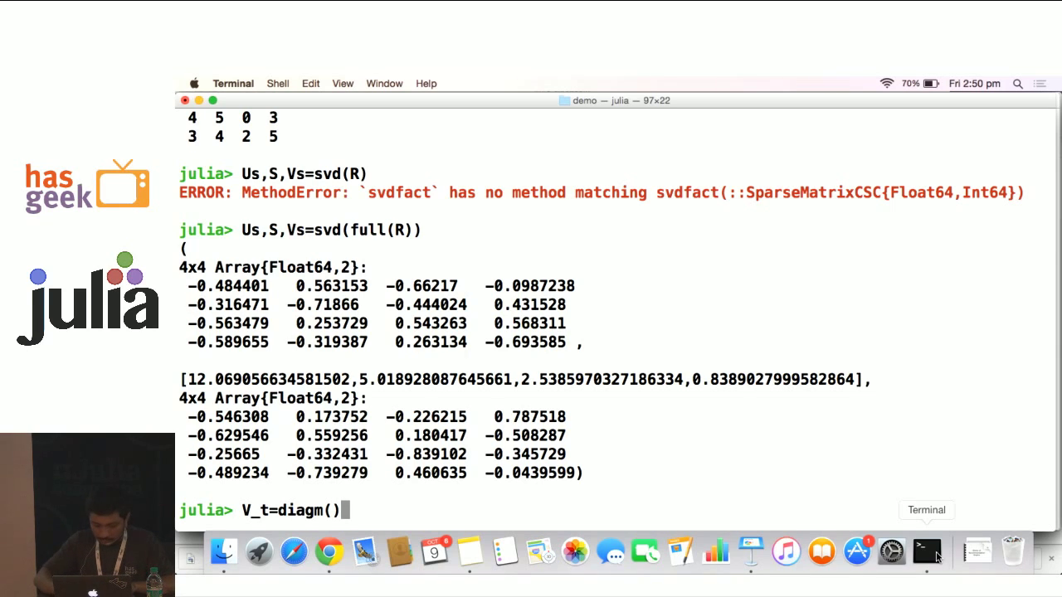
{"action": "type", "text": "S"}
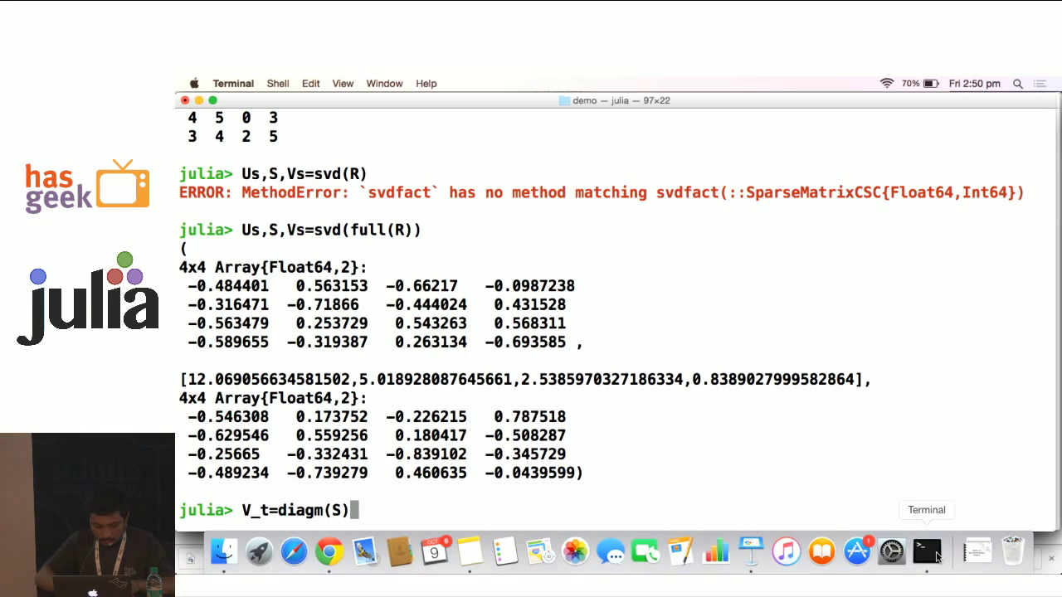
{"action": "type", "text": "*"}
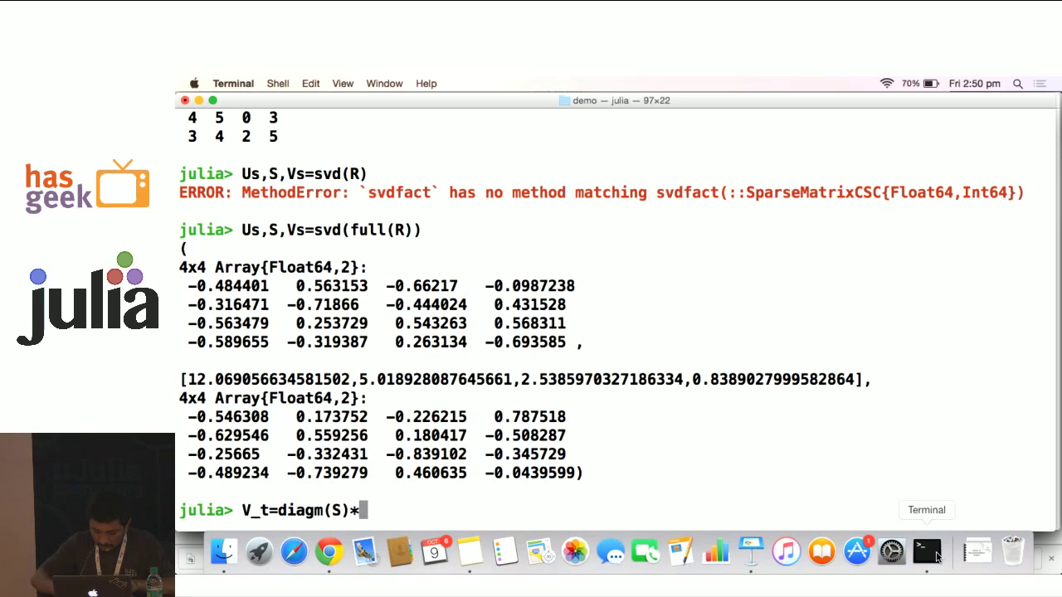
{"action": "type", "text": "s"}
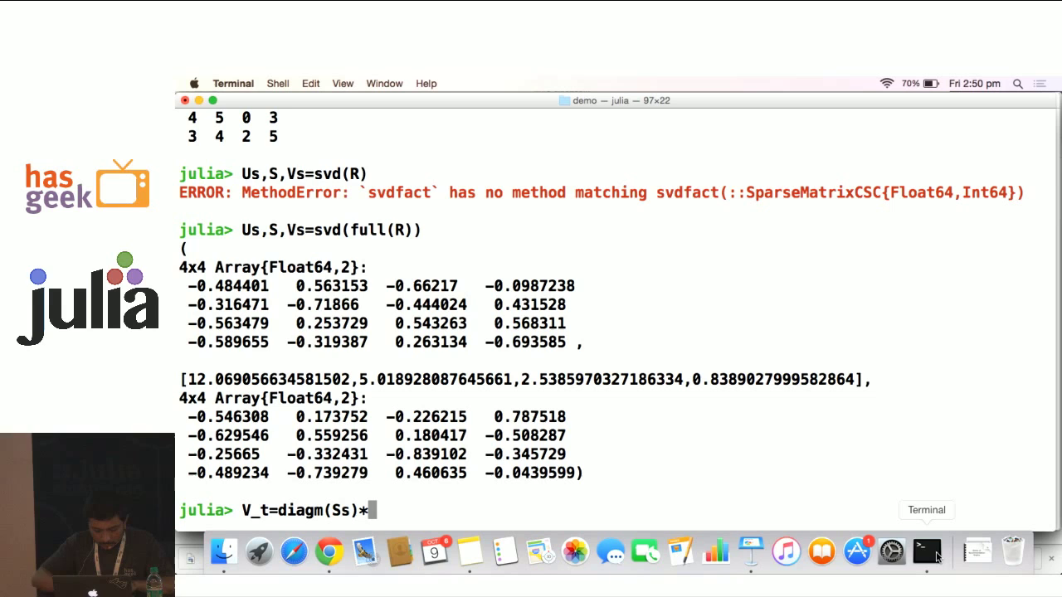
{"action": "type", "text": "Vs"}
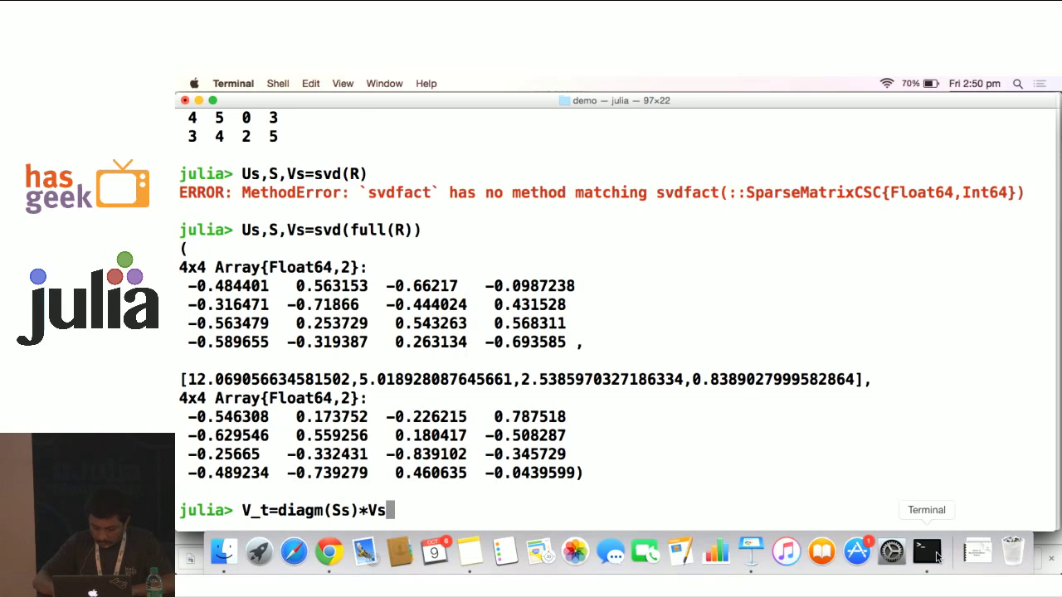
{"action": "key", "text": "Return"}
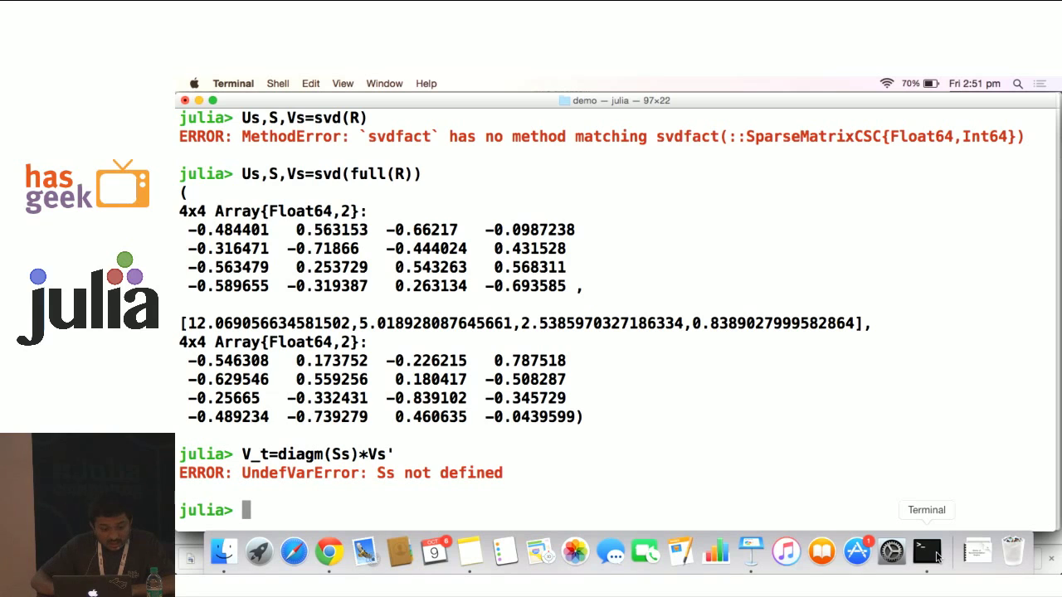
{"action": "type", "text": "V_t=diagm(Ss)*Vs'"}
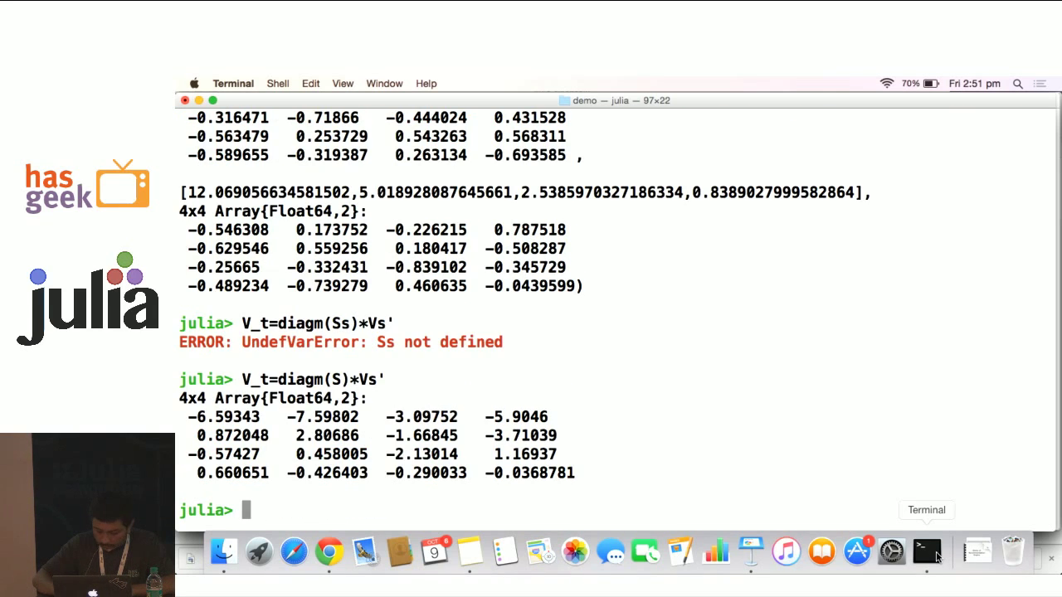
- Evaluate Us*V_t to reconstruct the original 4x4 ratings matrix
{"action": "type", "text": "U"}
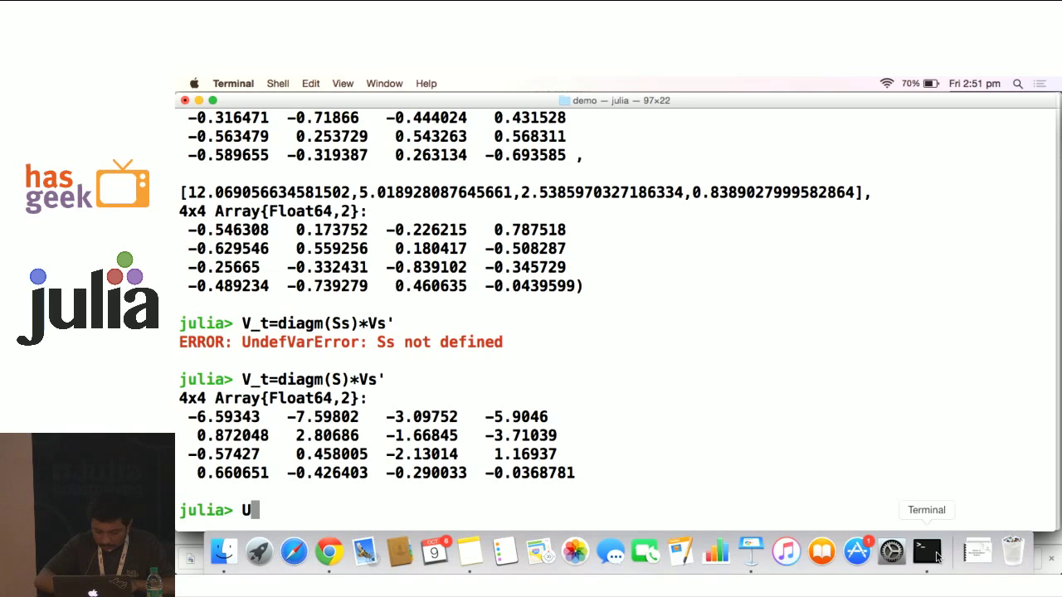
{"action": "type", "text": "v"}
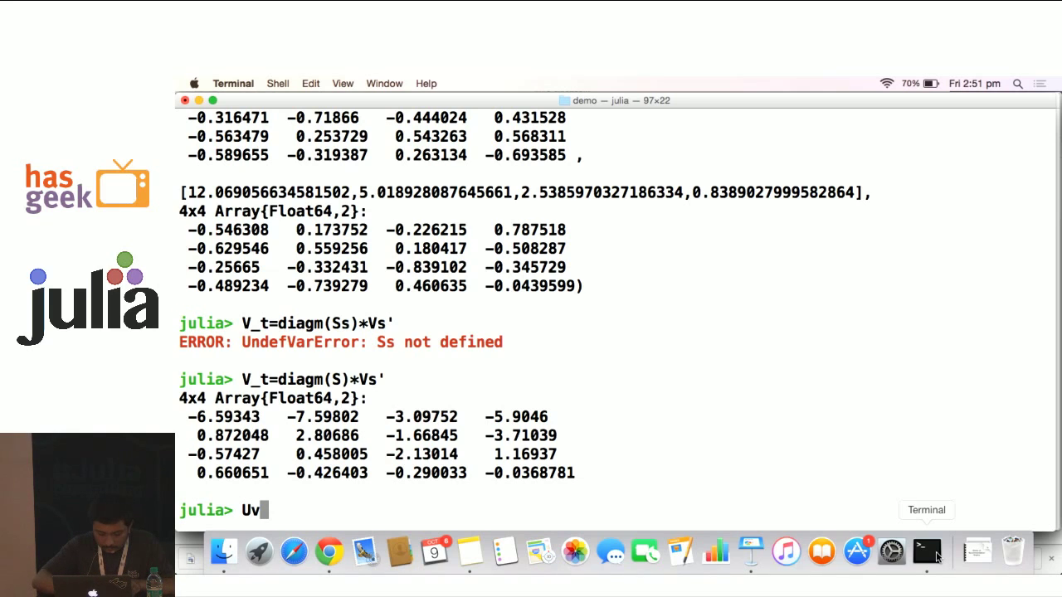
{"action": "type", "text": "*V_"}
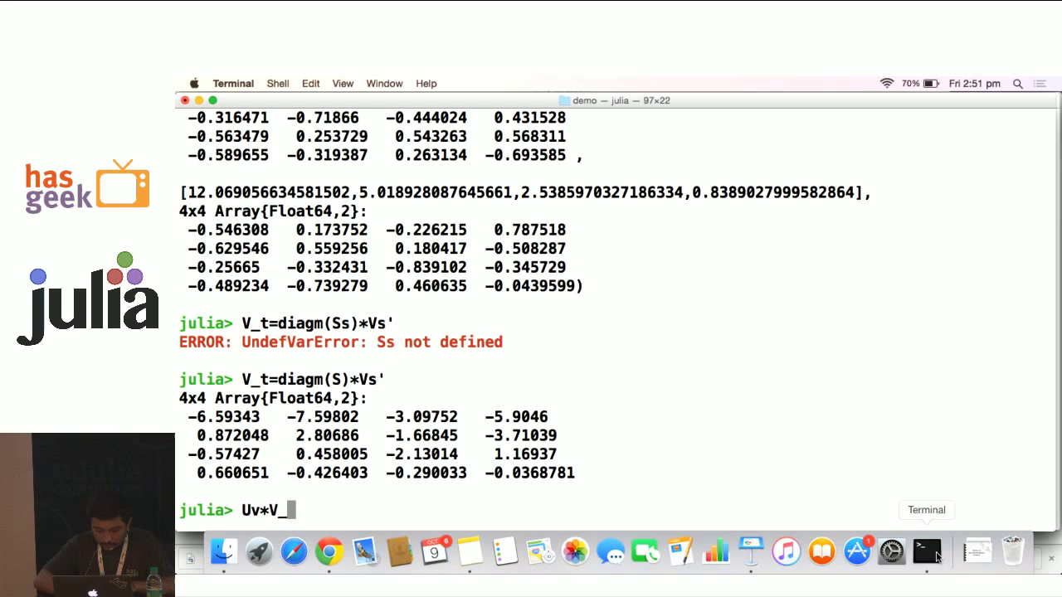
{"action": "type", "text": "t"}
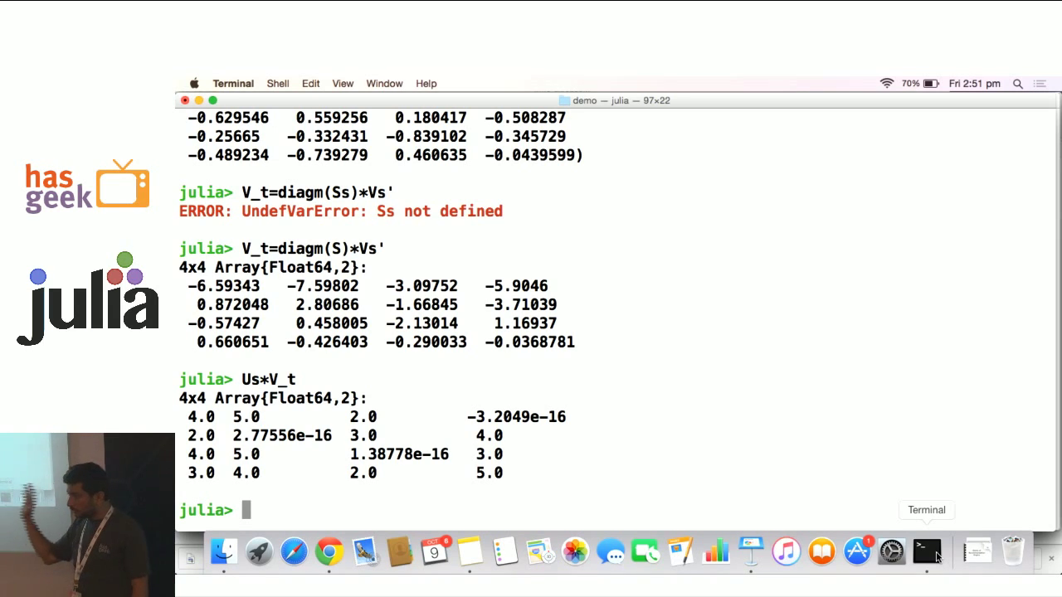
{"action": "type", "text": "Us*V_t"}
{"action": "type", "text": "Us,S,Vs=svds(R"}
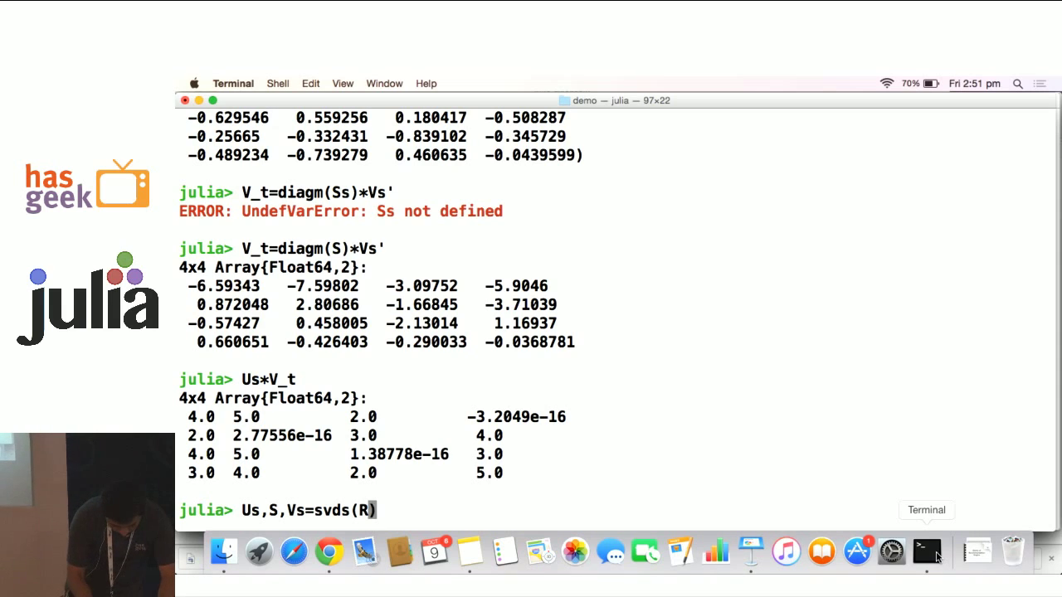
- Compute a truncated rank-3 SVD with Us,S,Vs=svds(R;nsv=3) after the nev=3 attempt
{"action": "type", "text": ";"}
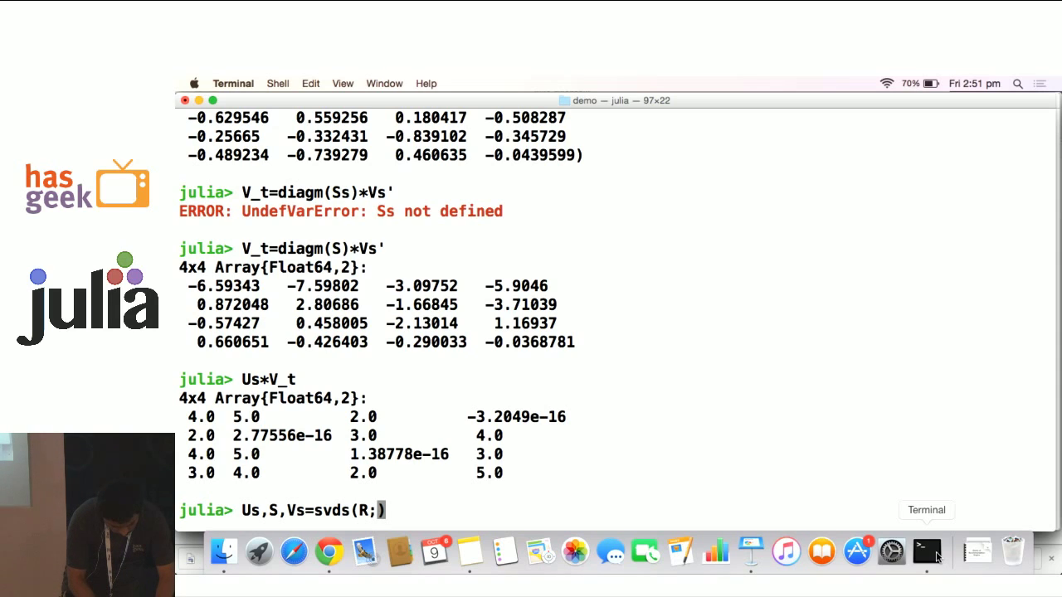
{"action": "type", "text": "ne"}
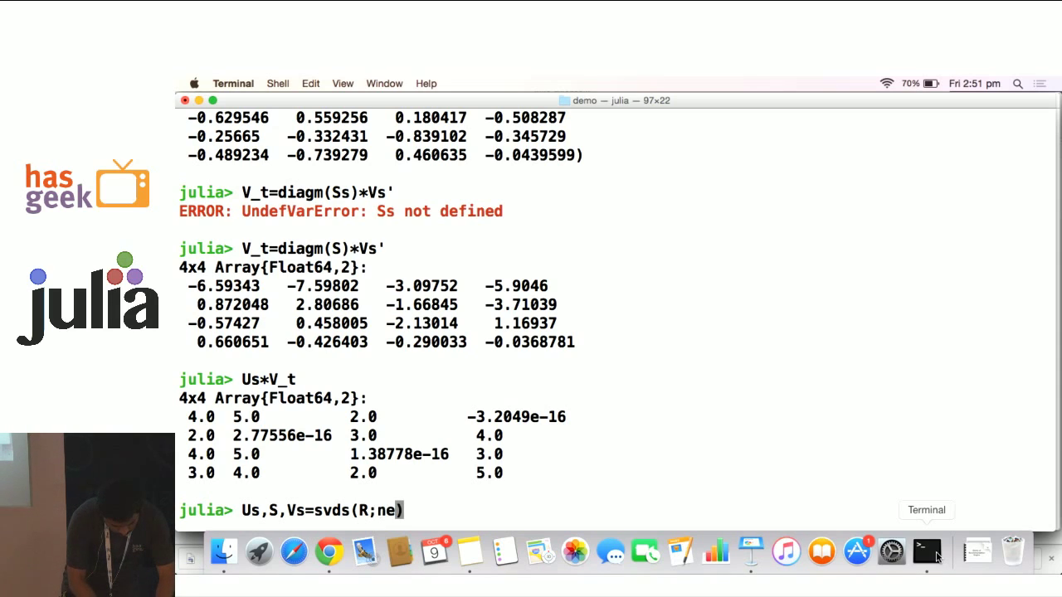
{"action": "type", "text": "v"}
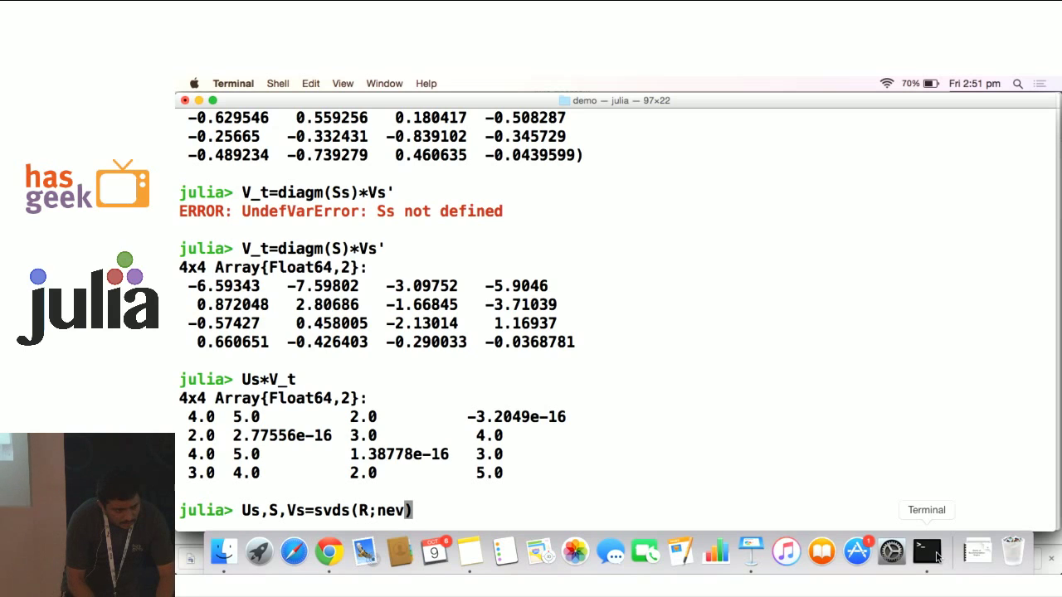
{"action": "type", "text": "=3"}
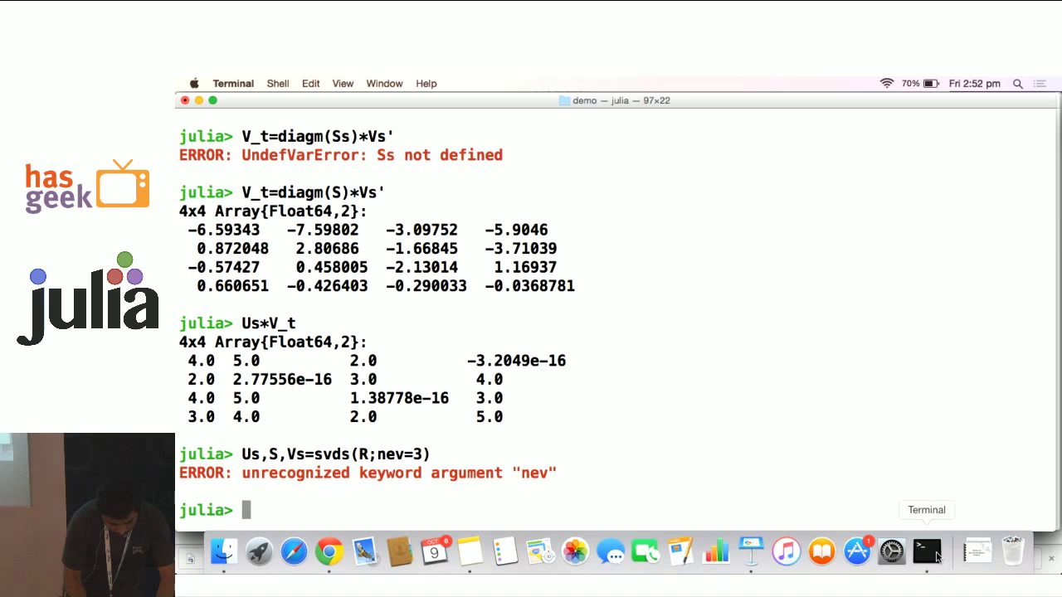
{"action": "type", "text": "Us,S,Vs=svds(R;ns=3)"}
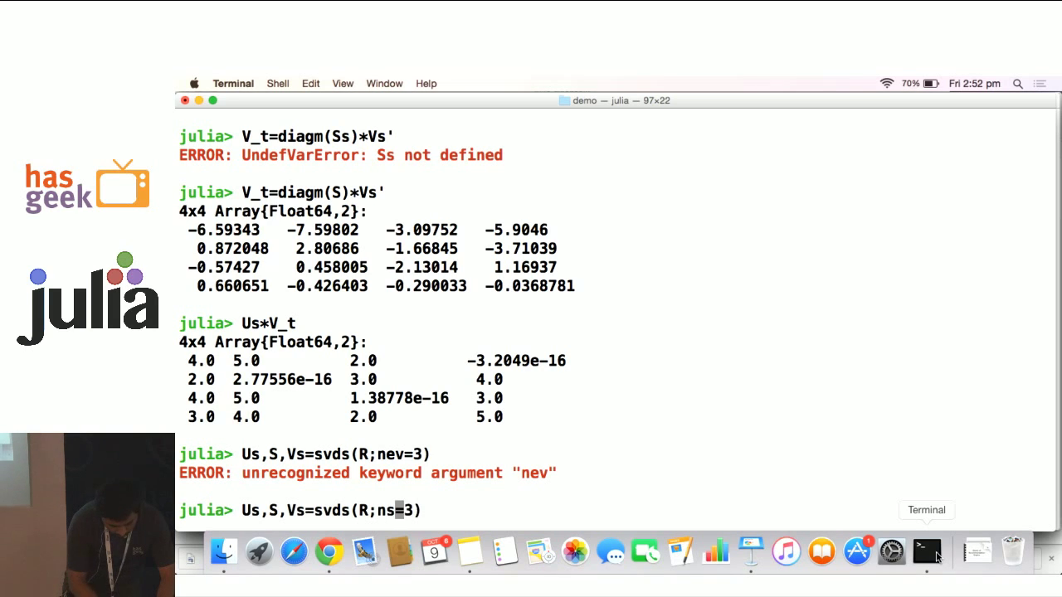
{"action": "type", "text": "v"}
{"action": "key", "text": "enter"}
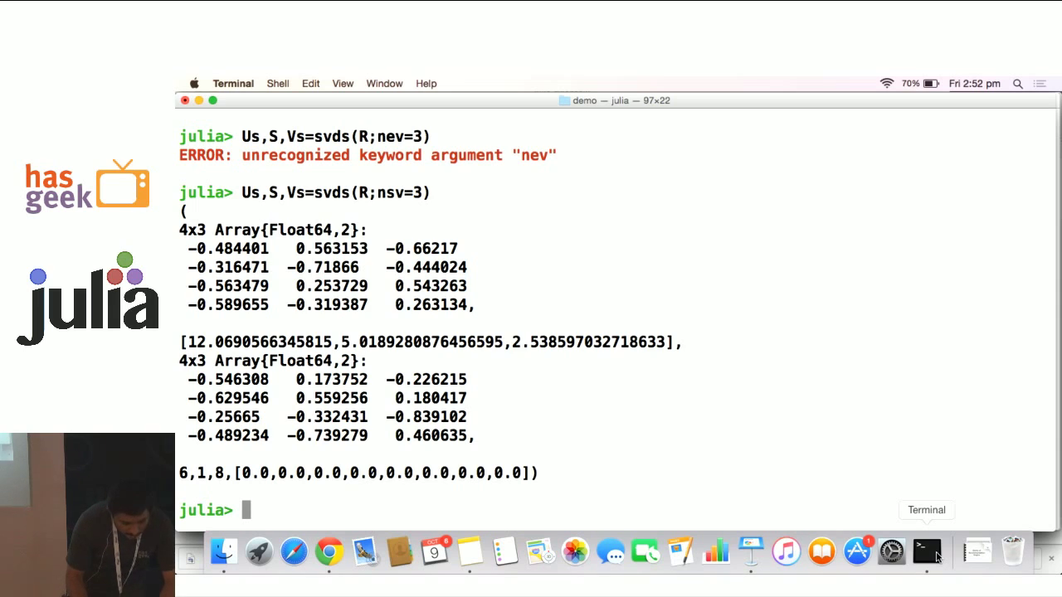
{"action": "type", "text": "Us,S,Vs=svds(R;nev=3)"}
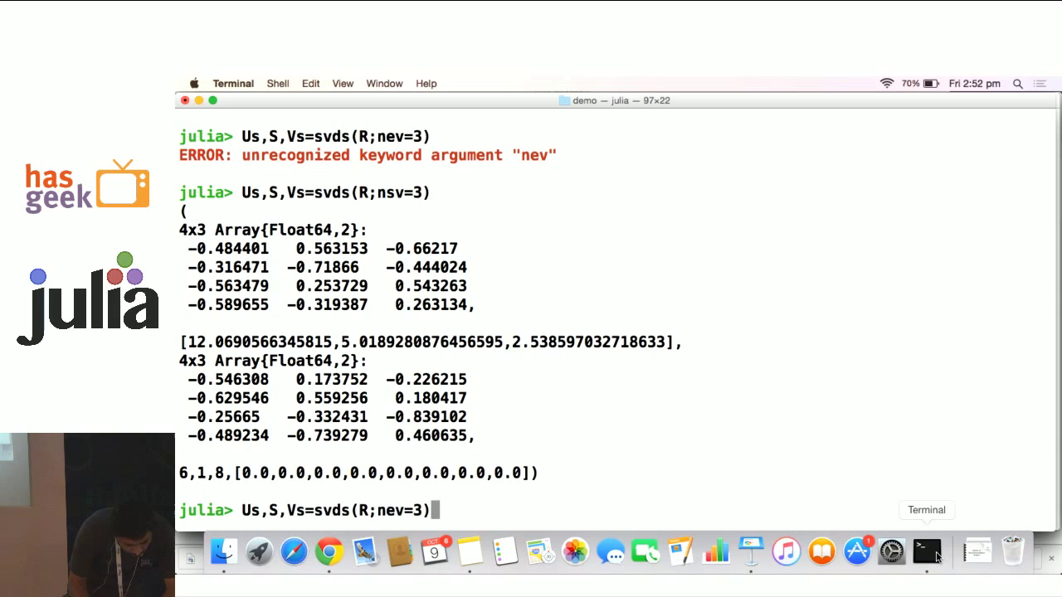
- Form V_t=diagm(S)*Vs' and evaluate Us*V_t on the truncated factors
{"action": "type", "text": "V_t=diagm(S)*Vs'"}
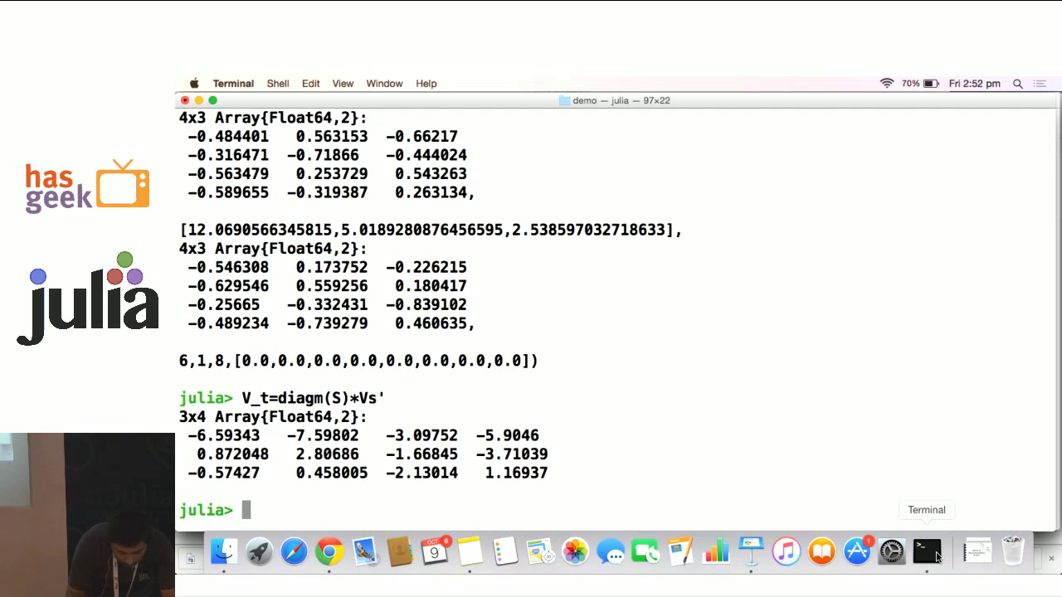
{"action": "type", "text": "Us*V_t"}
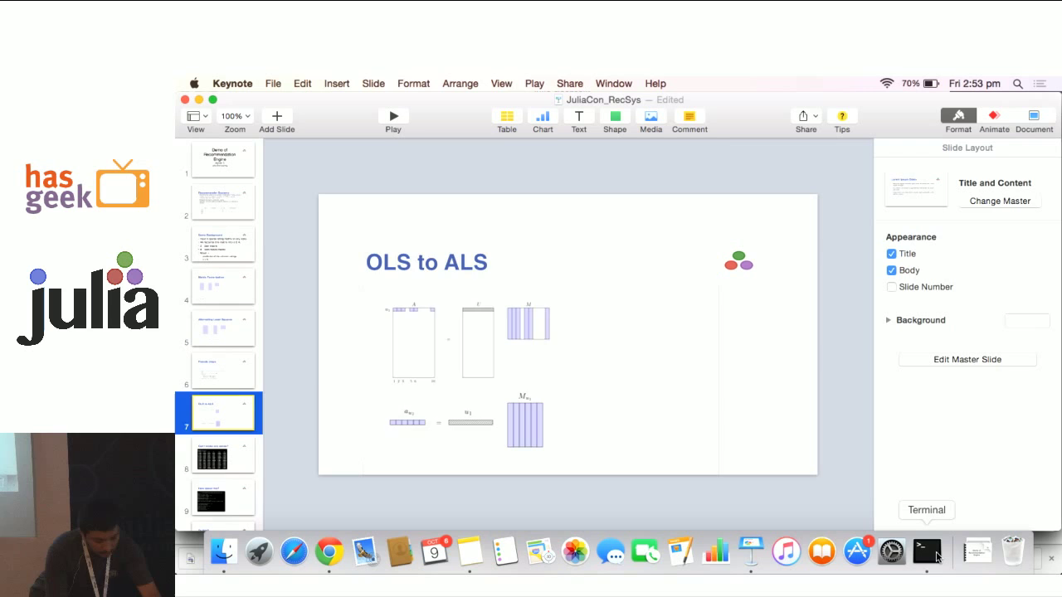
- Play the slideshow and advance through the factor movie-list slides
{"action": "left_click", "coordinate": [223, 455]}
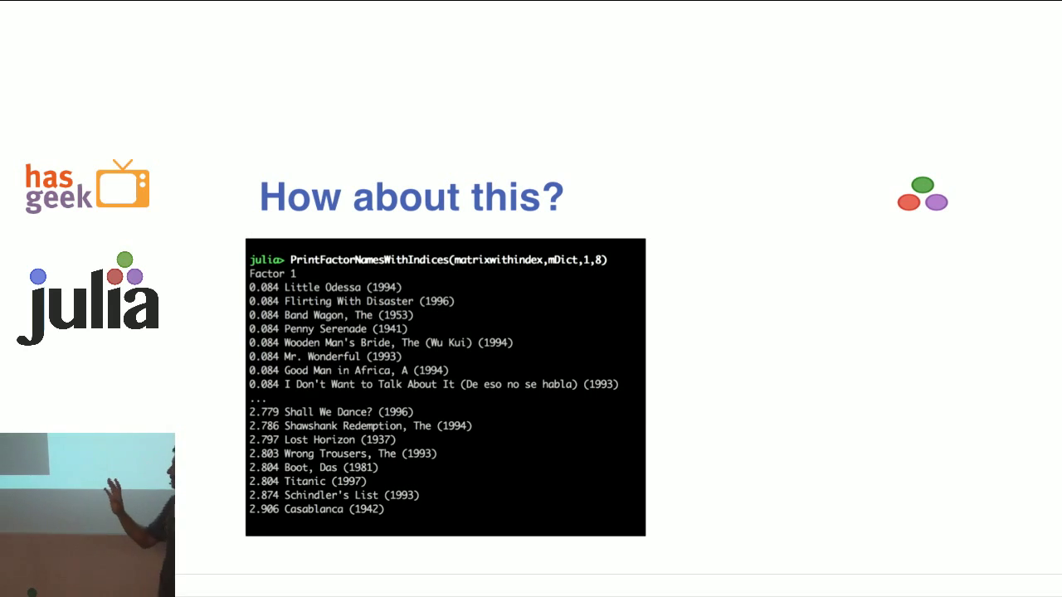
{"action": "key", "text": "Right"}
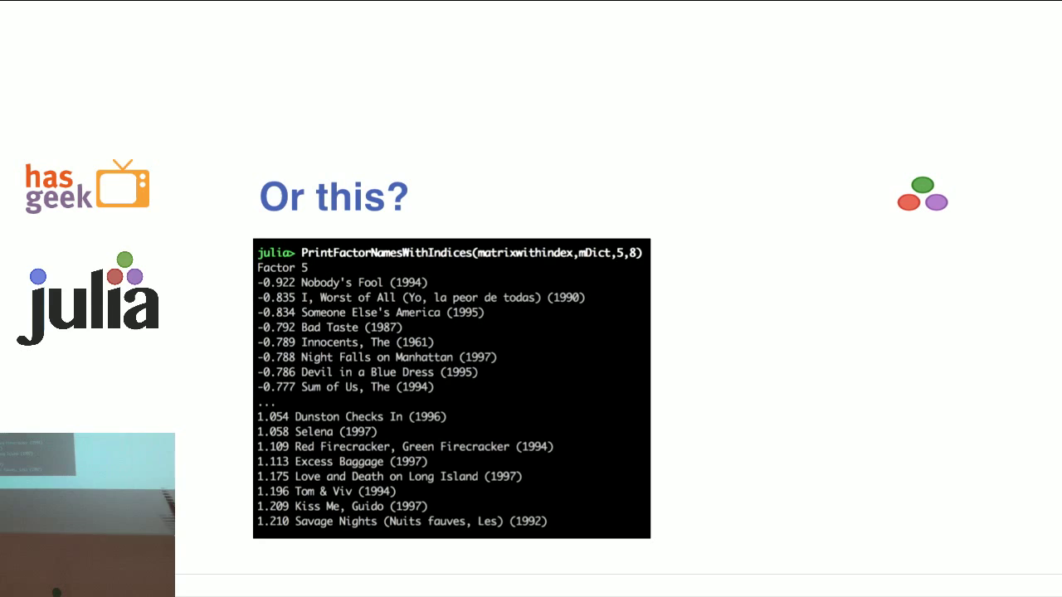
{"action": "key", "text": "right"}
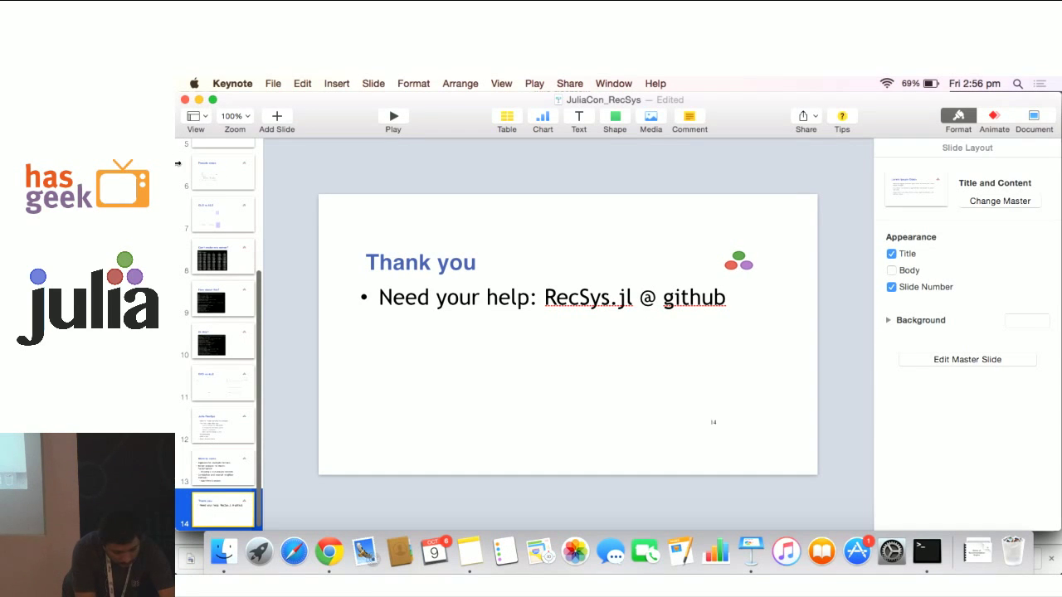
- Switch to the localhost movie-rating page and scroll down the movie list
{"action": "left_click", "coordinate": [328, 551]}
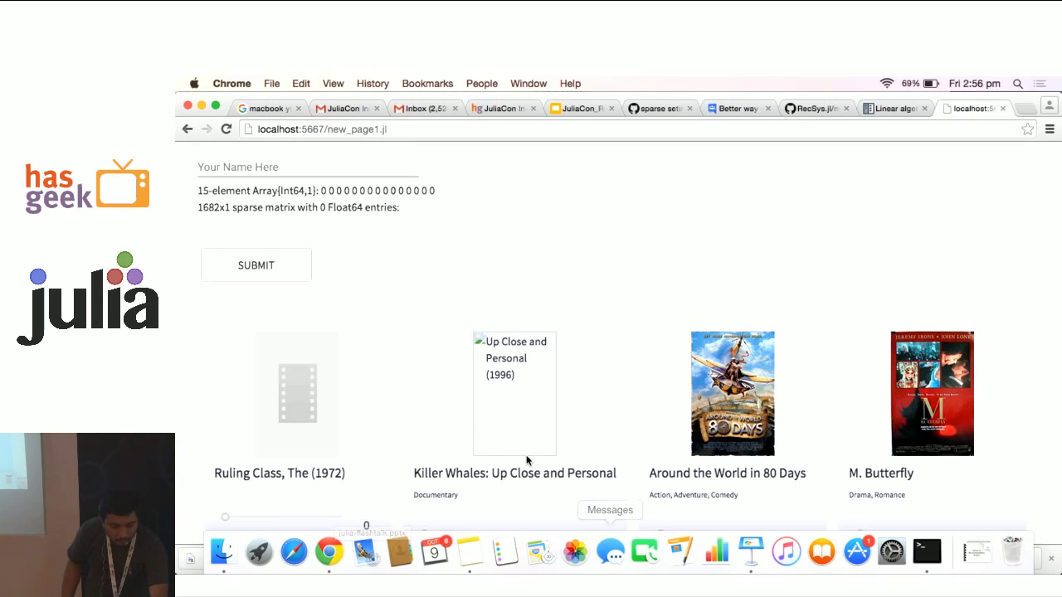
{"action": "mouse_move", "coordinate": [701, 265]}
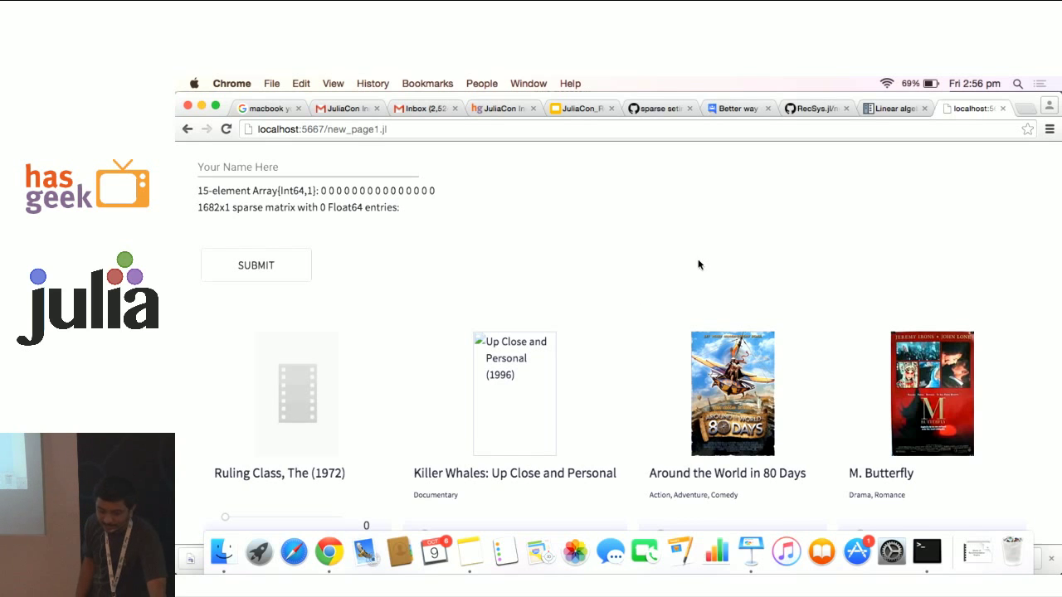
{"action": "scroll", "scroll_direction": "down", "scroll_amount": 3}
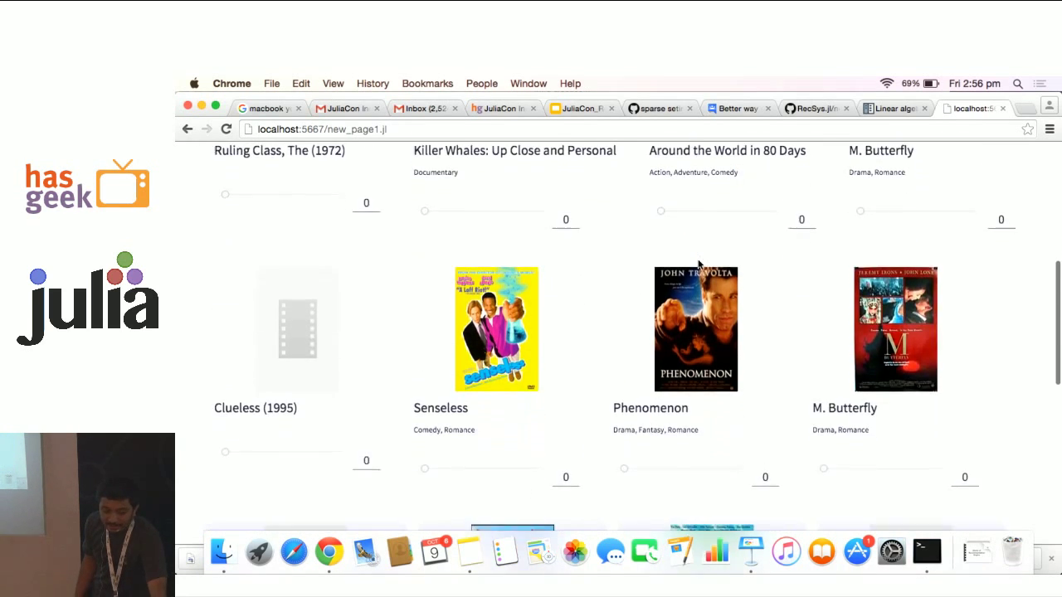
{"action": "scroll", "scroll_direction": "down", "scroll_amount": 3}
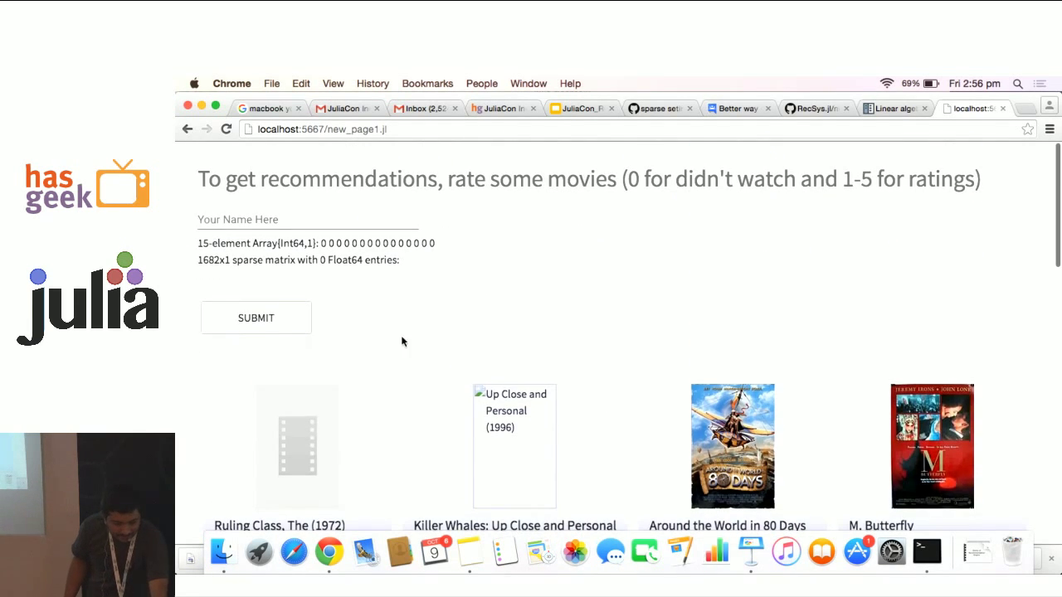
{"action": "scroll", "scroll_direction": "down", "scroll_amount": 3}
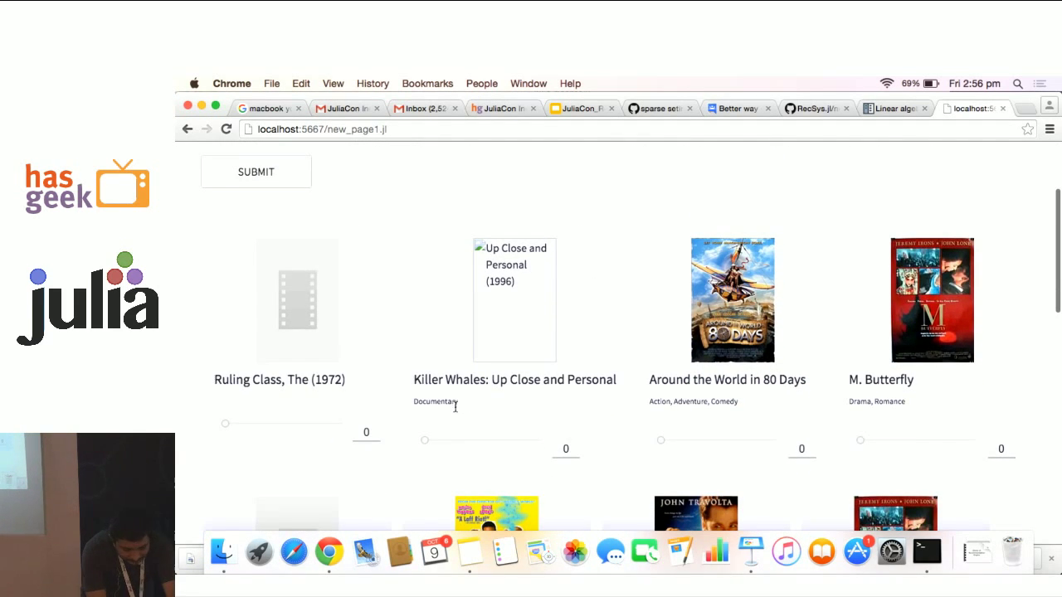
- Rate Killer Whales: Up Close and Personal as 3 and adjust the slider of the movie below it
{"action": "left_click_drag", "start_coordinate": [424, 440], "coordinate": [495, 440]}
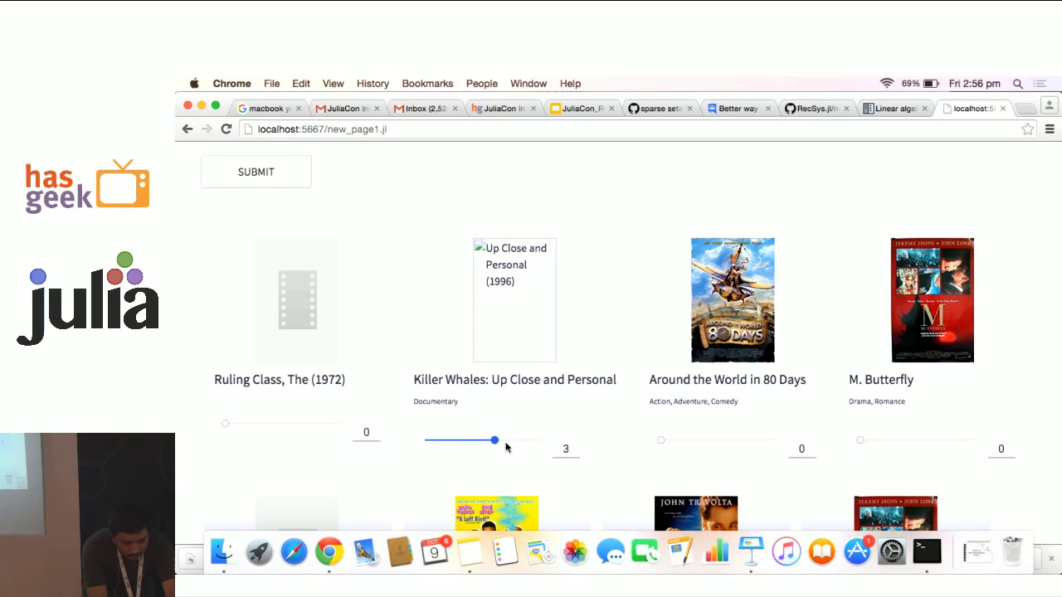
{"action": "left_click_drag", "start_coordinate": [661, 442], "coordinate": [730, 442]}
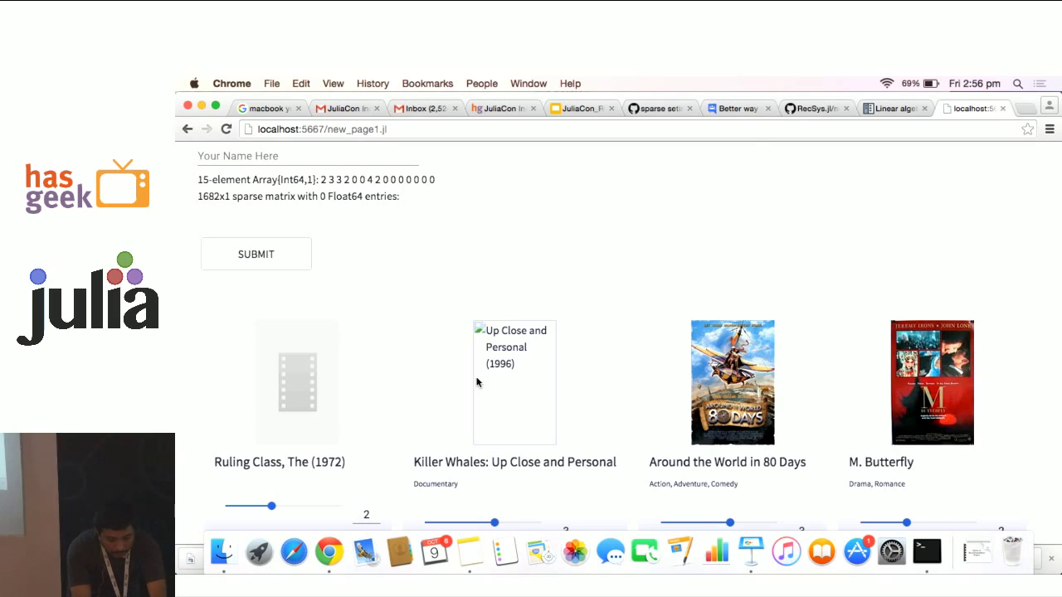
{"action": "left_click_drag", "start_coordinate": [494, 522], "coordinate": [448, 523]}
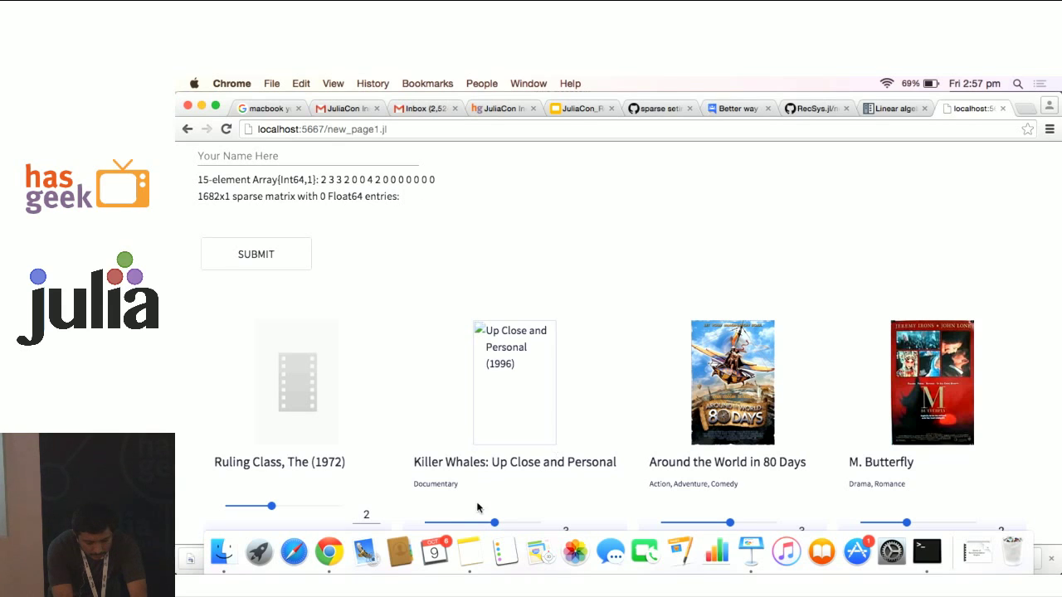
{"action": "left_click_drag", "start_coordinate": [495, 523], "coordinate": [473, 523]}
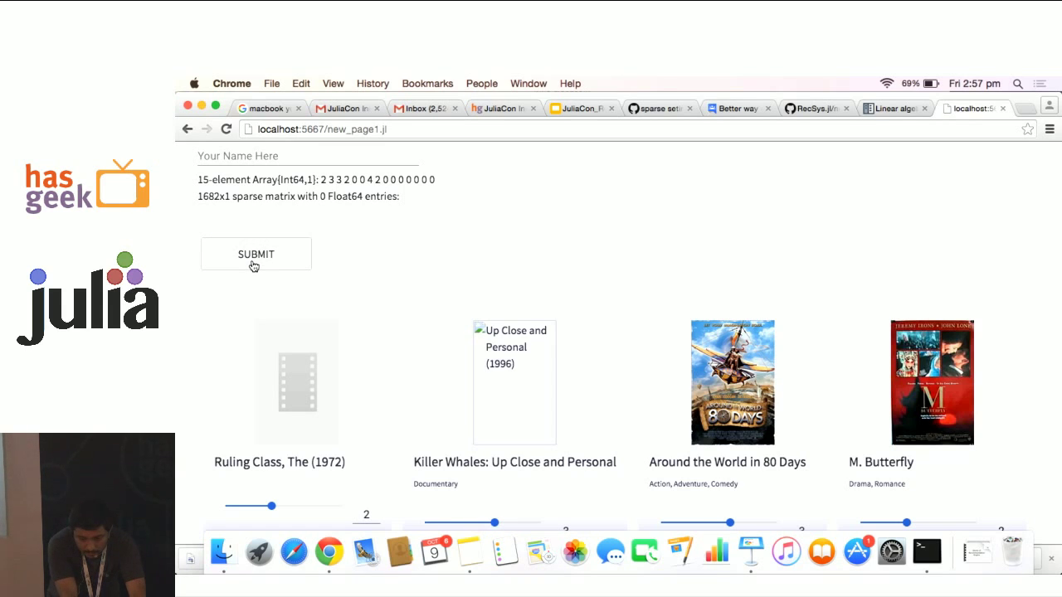
- Submit the ratings and scroll to the recommended movies list, e.g. Mr. Wonderful (1993)
{"action": "left_click", "coordinate": [256, 254]}
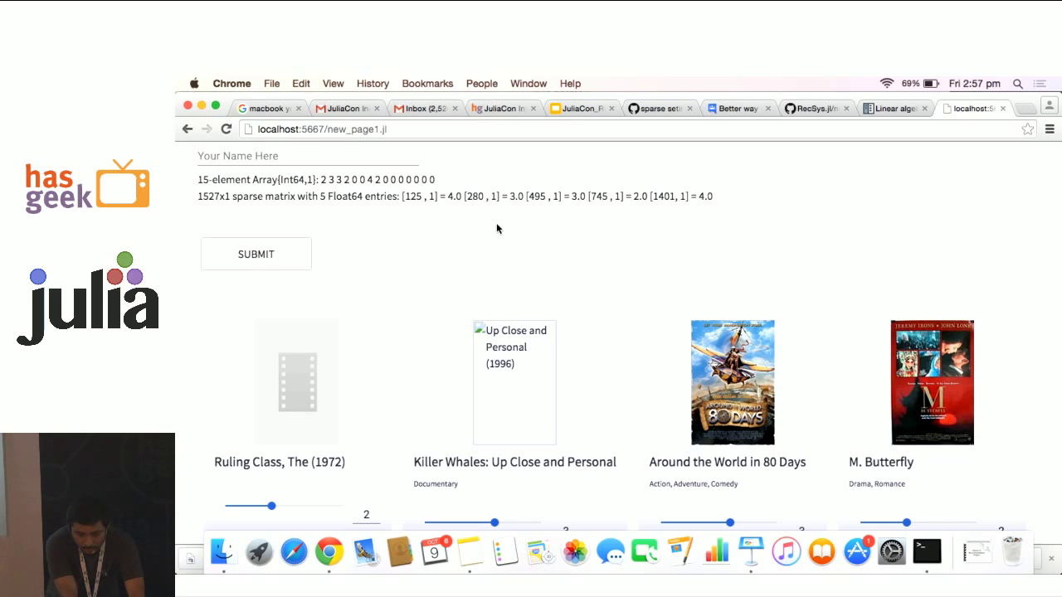
{"action": "mouse_move", "coordinate": [634, 287]}
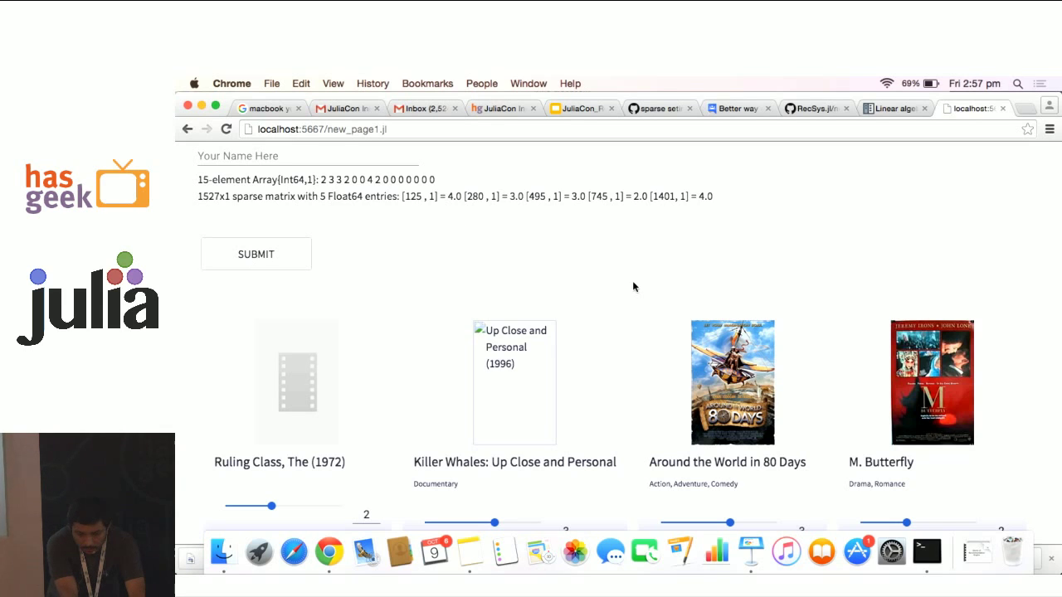
{"action": "mouse_move", "coordinate": [496, 246]}
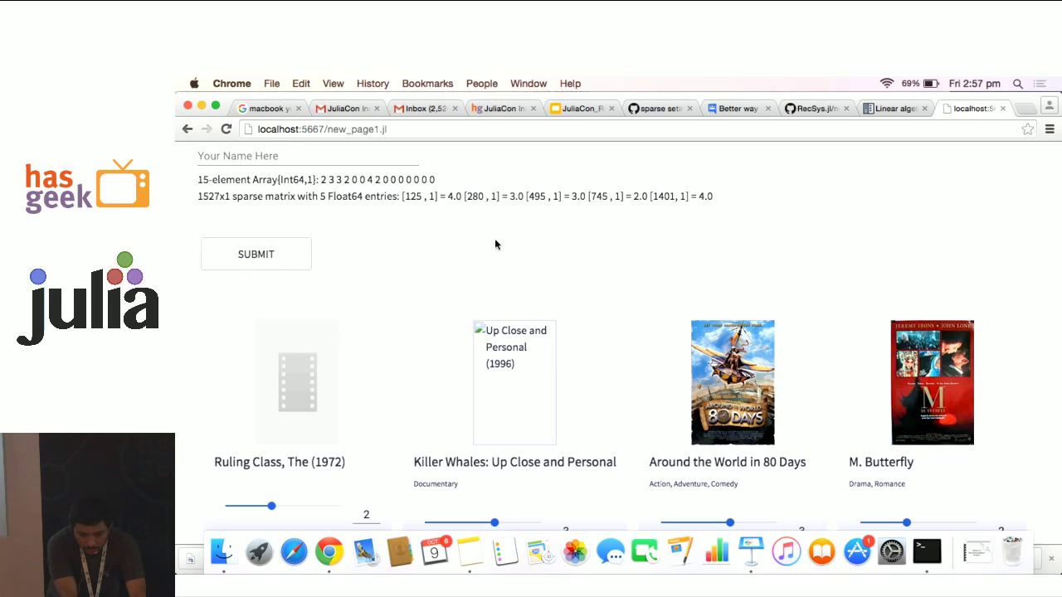
{"action": "scroll", "scroll_direction": "down", "scroll_amount": 3}
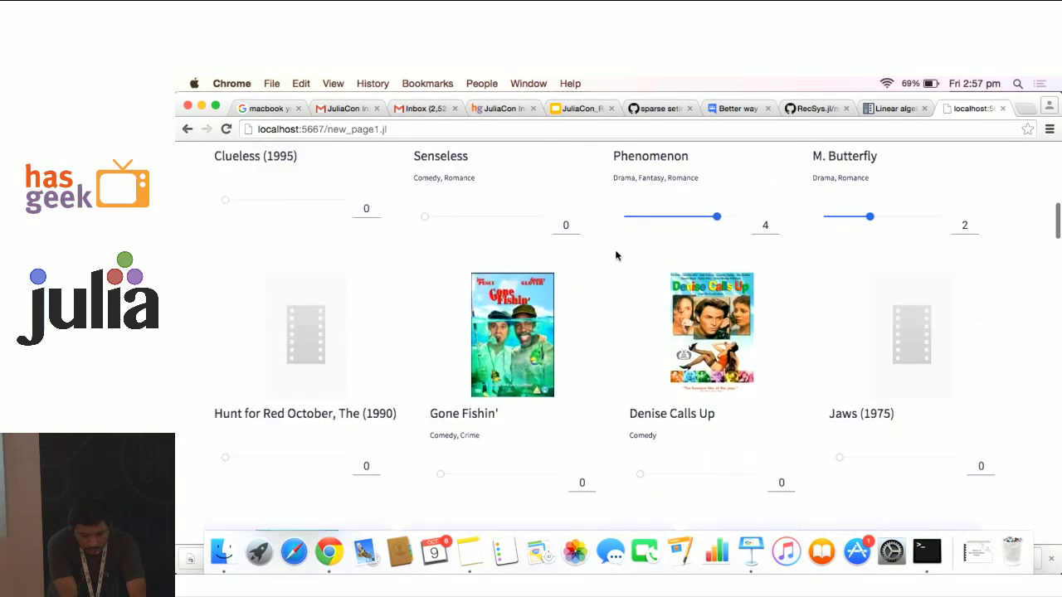
{"action": "scroll", "scroll_direction": "down", "scroll_amount": 3}
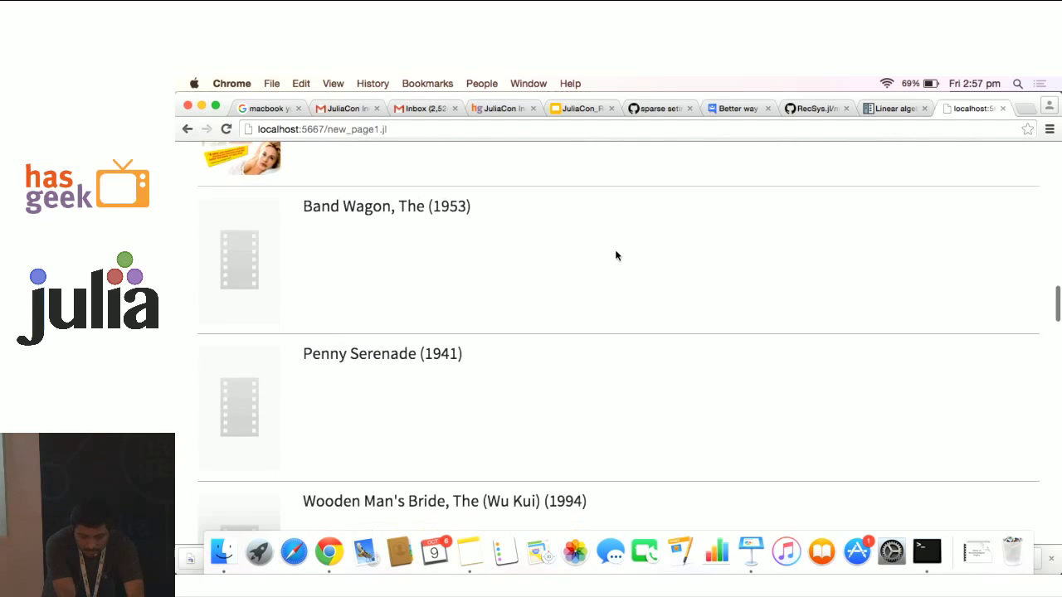
{"action": "scroll", "scroll_direction": "up", "scroll_amount": 3}
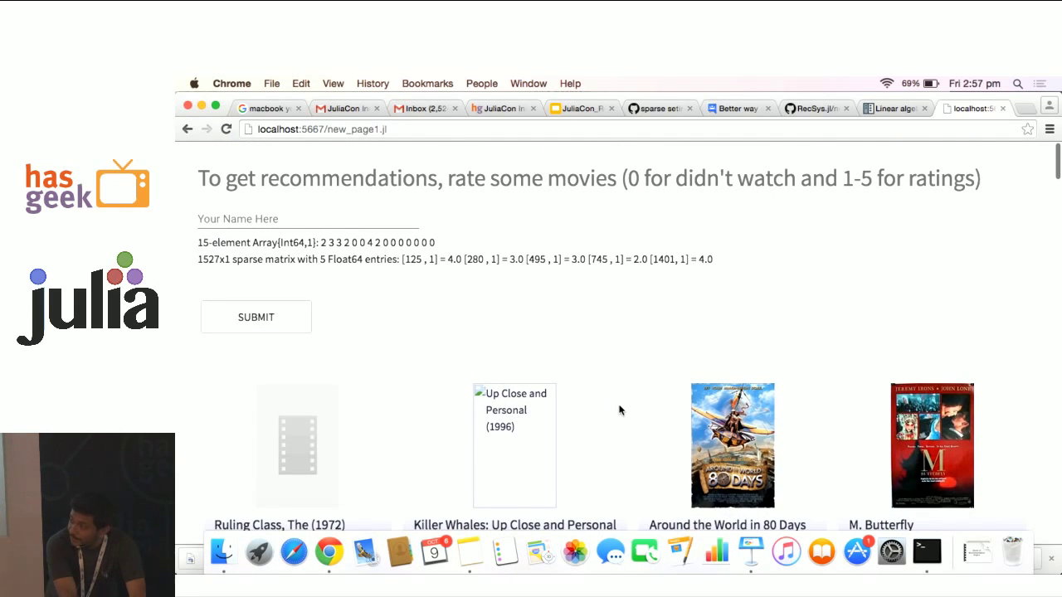
{"action": "scroll", "scroll_direction": "down", "scroll_amount": 3}
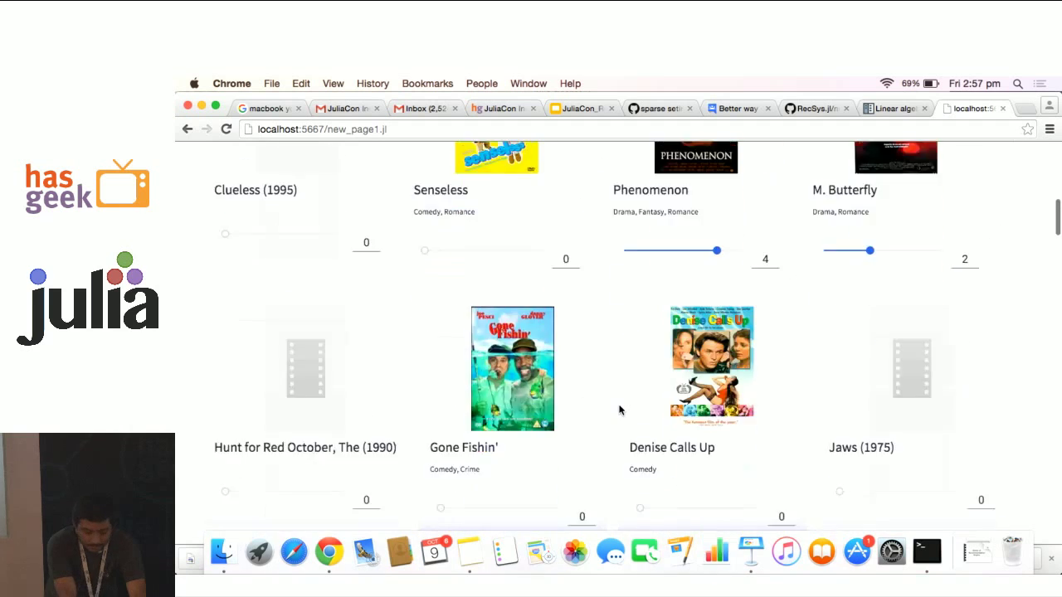
{"action": "scroll", "scroll_direction": "down", "scroll_amount": 3}
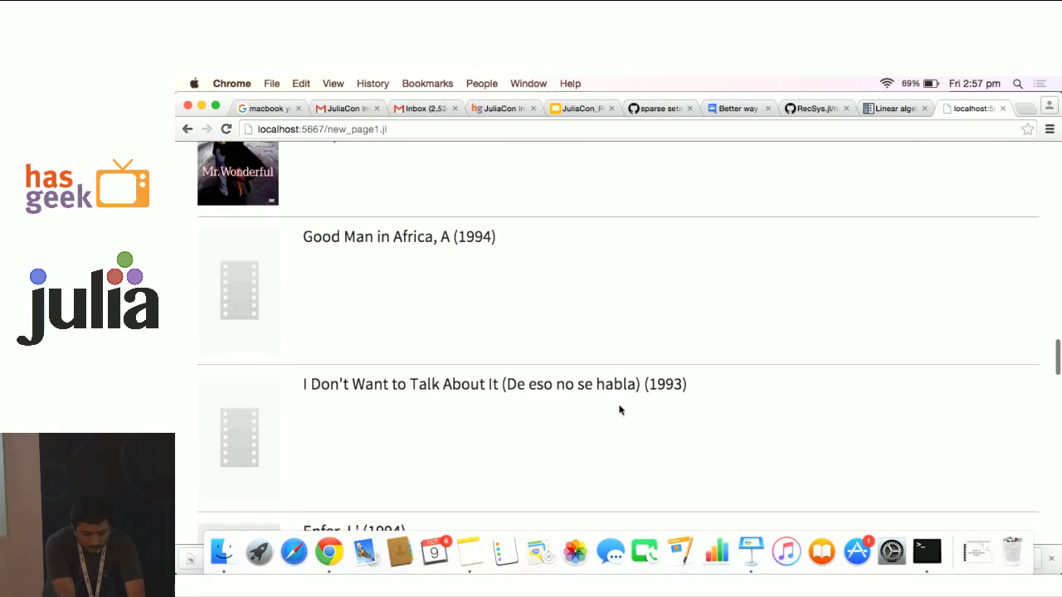
{"action": "scroll", "scroll_direction": "up", "scroll_amount": 3}
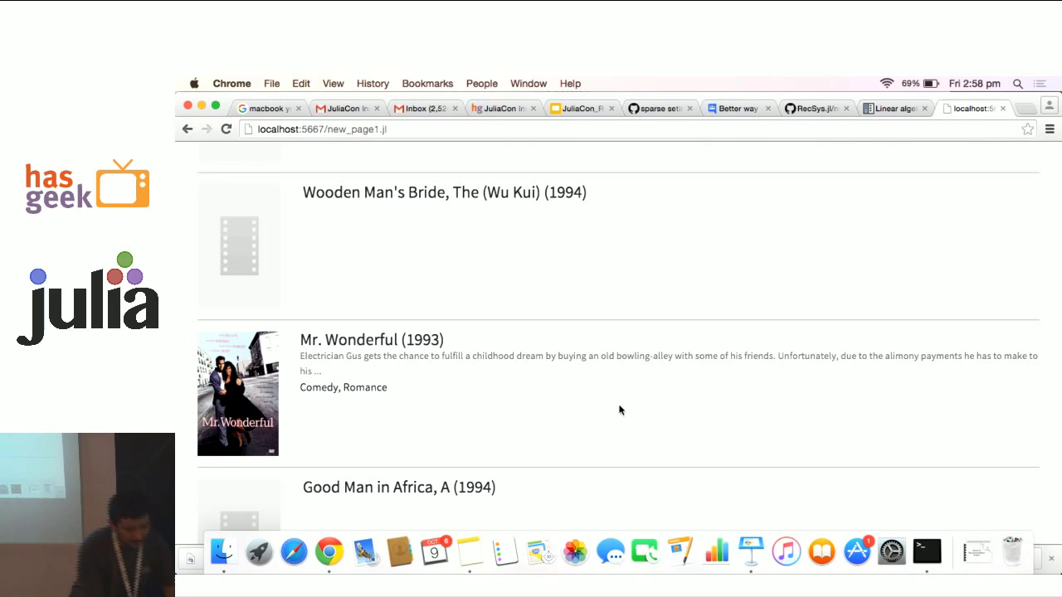
- In the Julia REPL's shell mode, cat ALSDemo.jl and scroll through the recommend and Prepare functions
{"action": "left_click", "coordinate": [926, 551]}
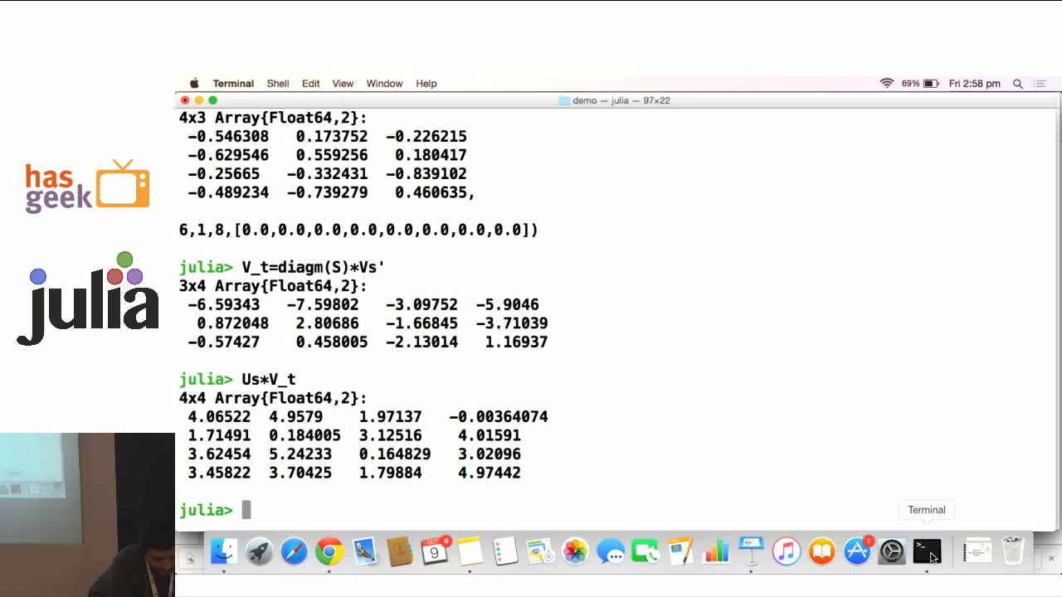
{"action": "mouse_move", "coordinate": [747, 335]}
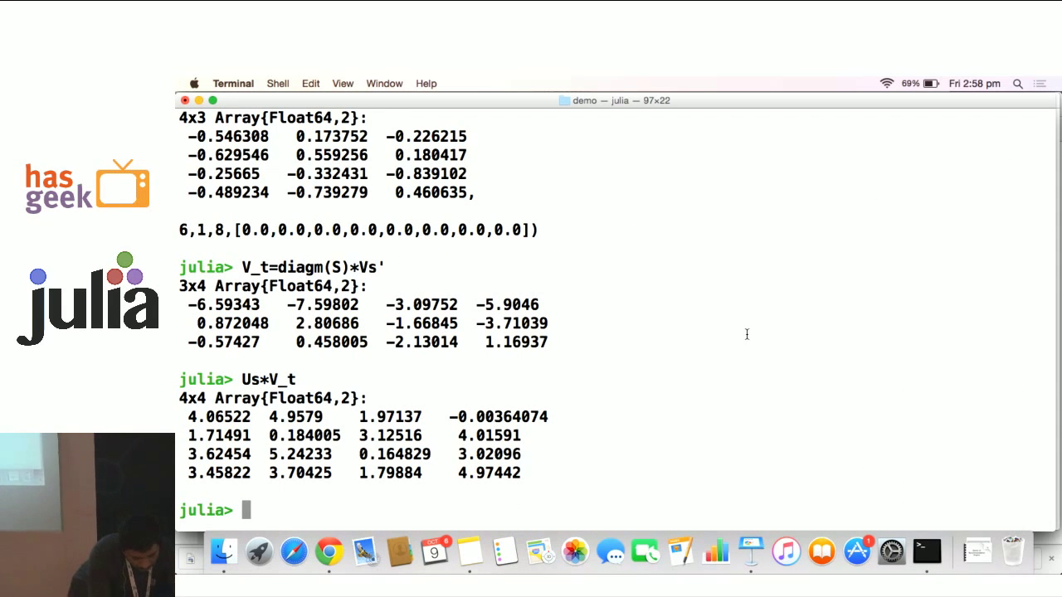
{"action": "type", "text": ";"}
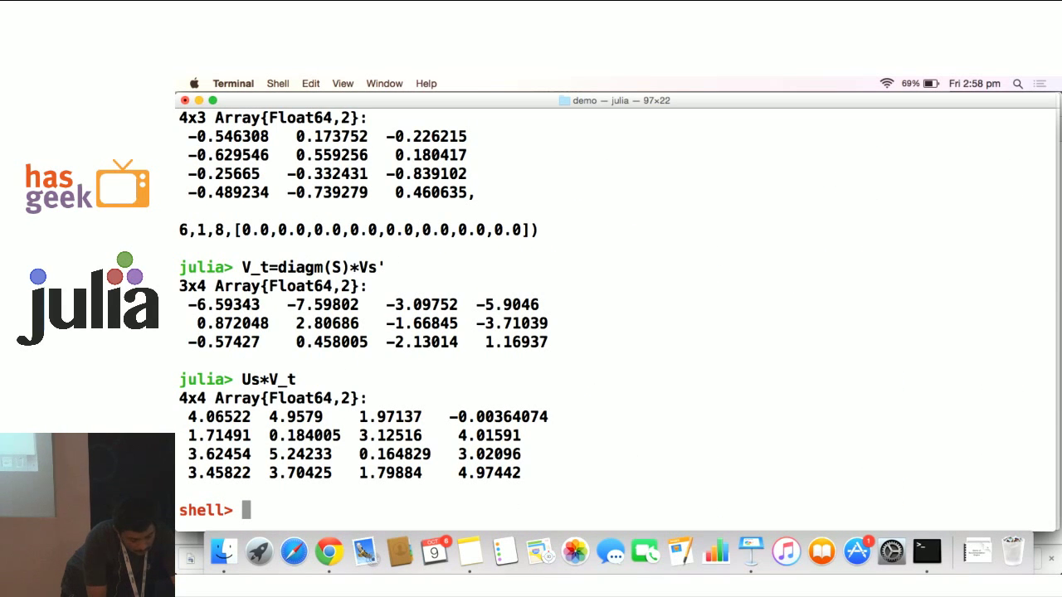
{"action": "type", "text": "cat"}
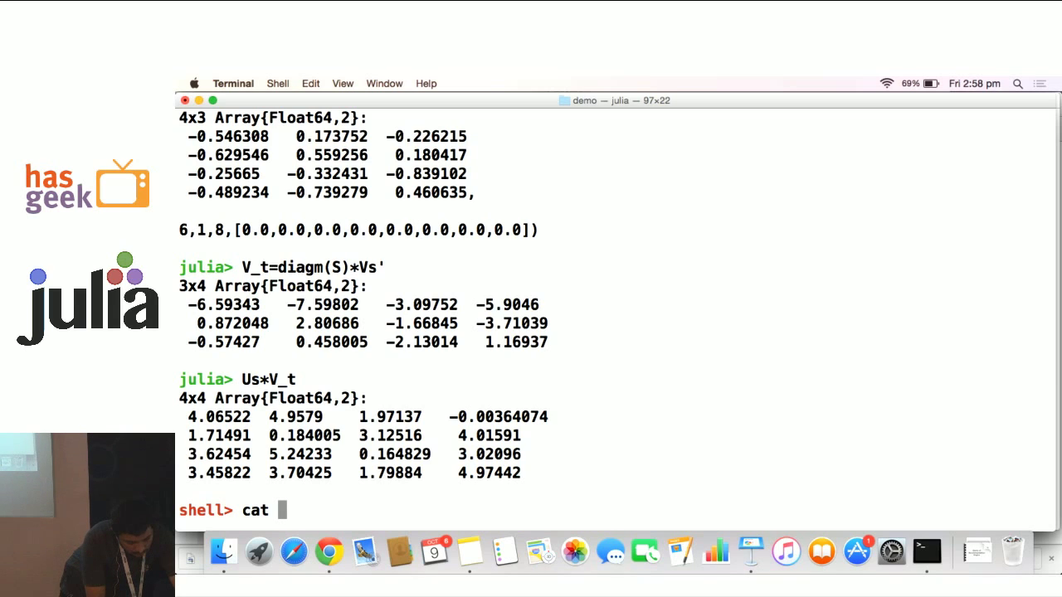
{"action": "type", "text": "LAS"}
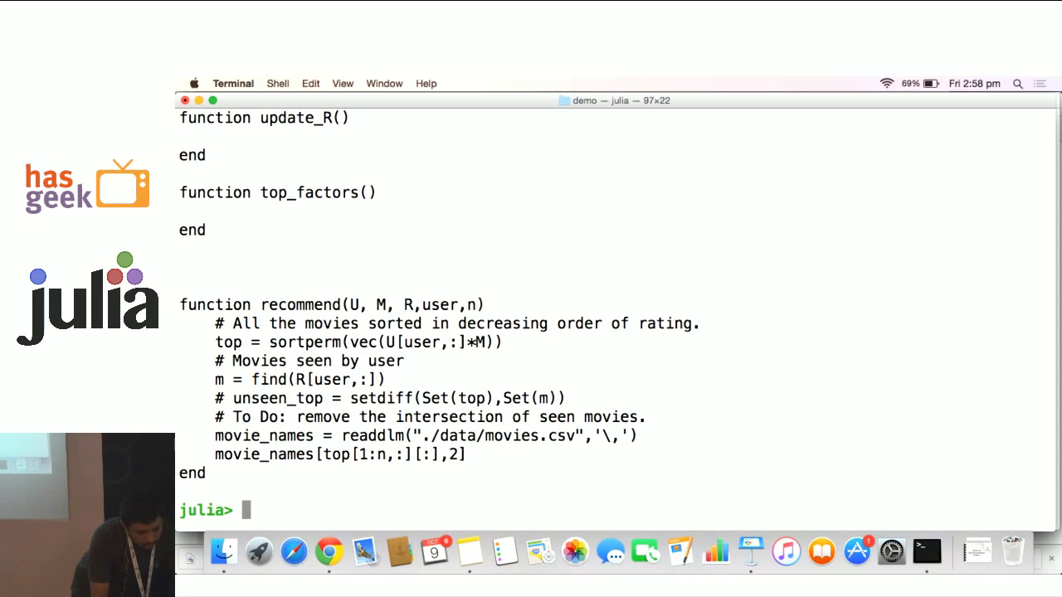
{"action": "type", "text": "cat ALSDemo.jl"}
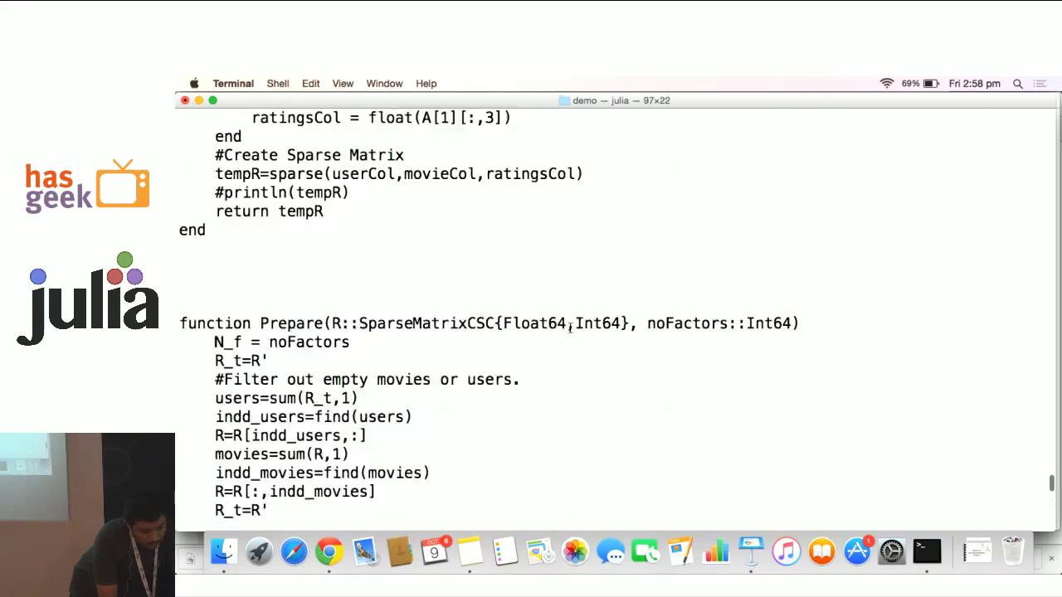
{"action": "scroll", "scroll_direction": "down", "scroll_amount": 3}
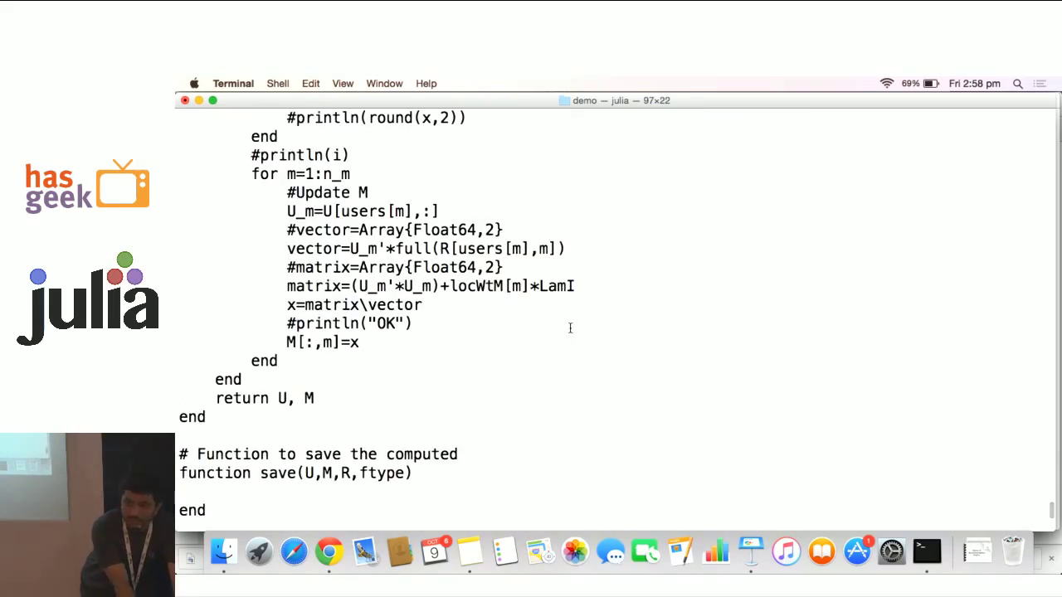
{"action": "scroll", "scroll_direction": "down", "scroll_amount": 3}
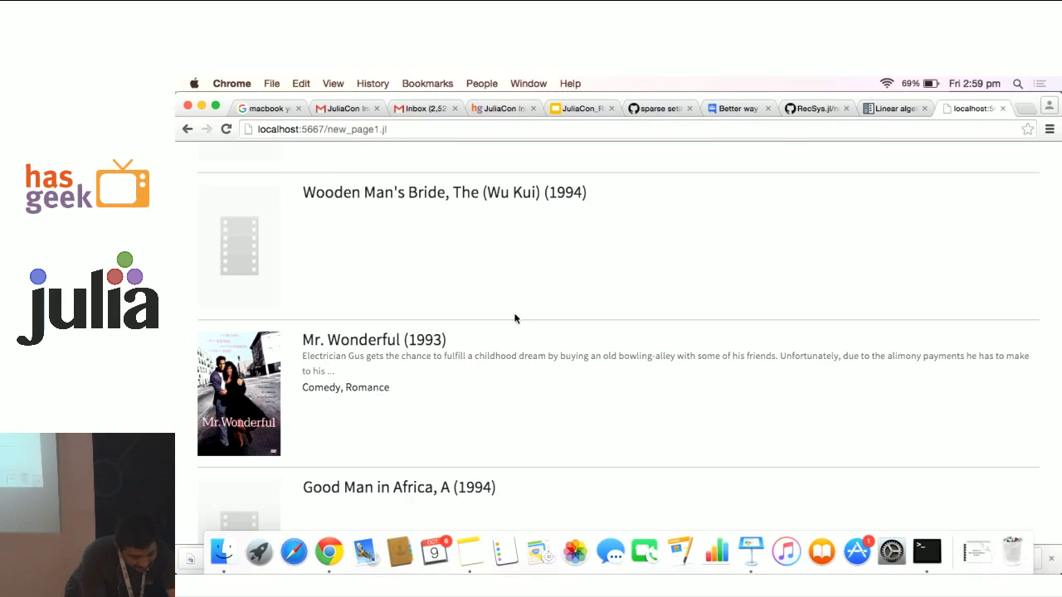
{"action": "mouse_move", "coordinate": [365, 551]}
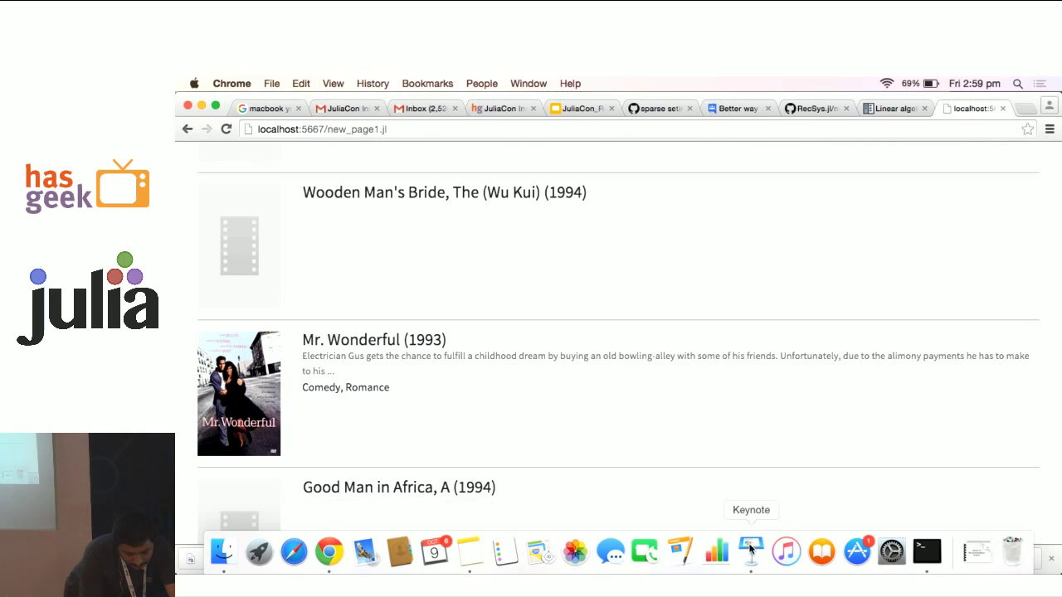
- Return to the Keynote deck showing the "More to come" slide
{"action": "left_click", "coordinate": [750, 551]}
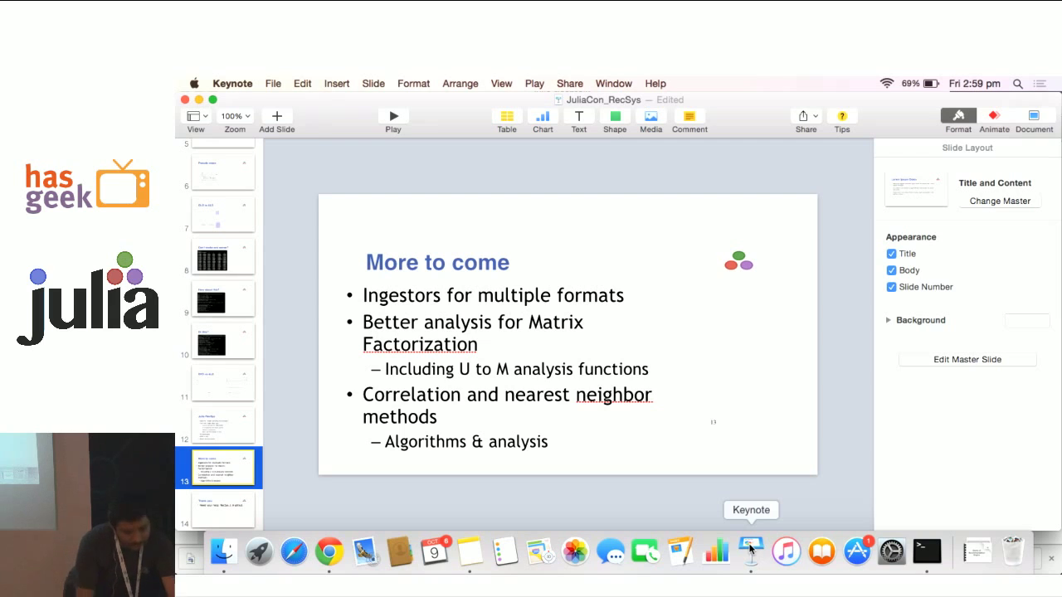